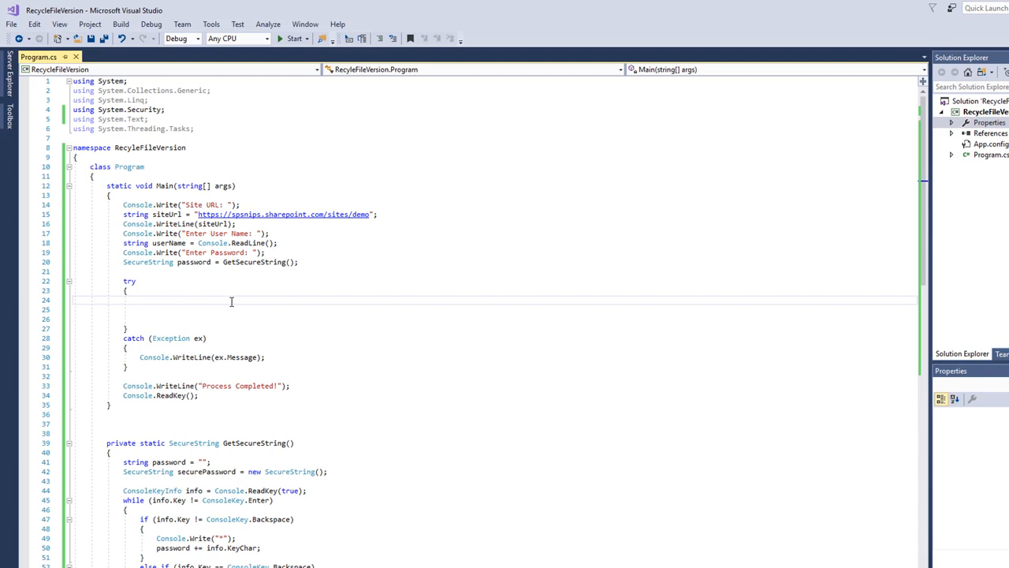
# Show the NuGet Package Manager submenu under the Tools menu.
pyautogui.click(140, 300)
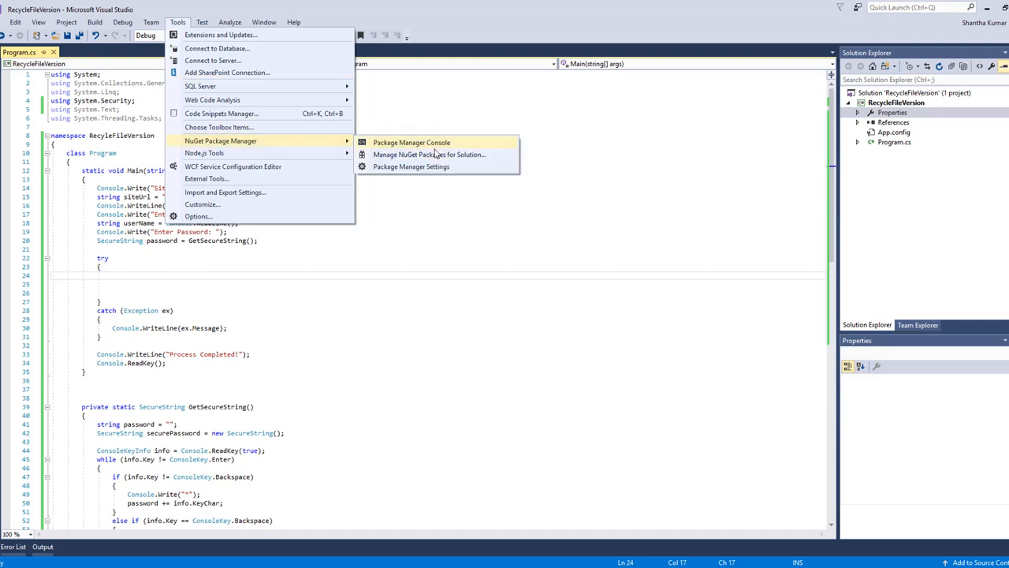
# Install Microsoft.SharePointOnline.CSOM into RecycleFileVersion, accept the license, and return to Program.cs.
pyautogui.click(429, 154)
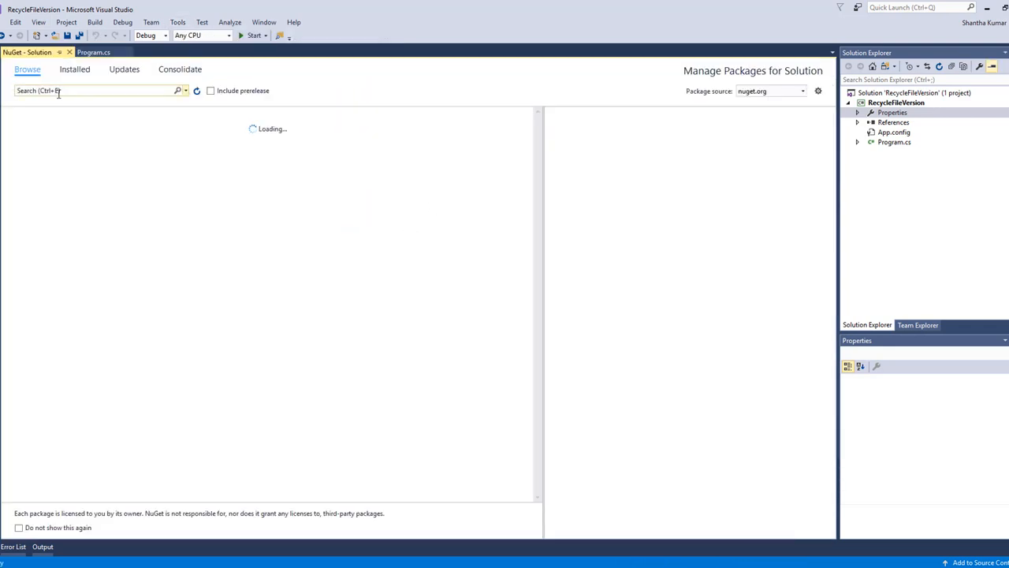
pyautogui.write('Microsoft')
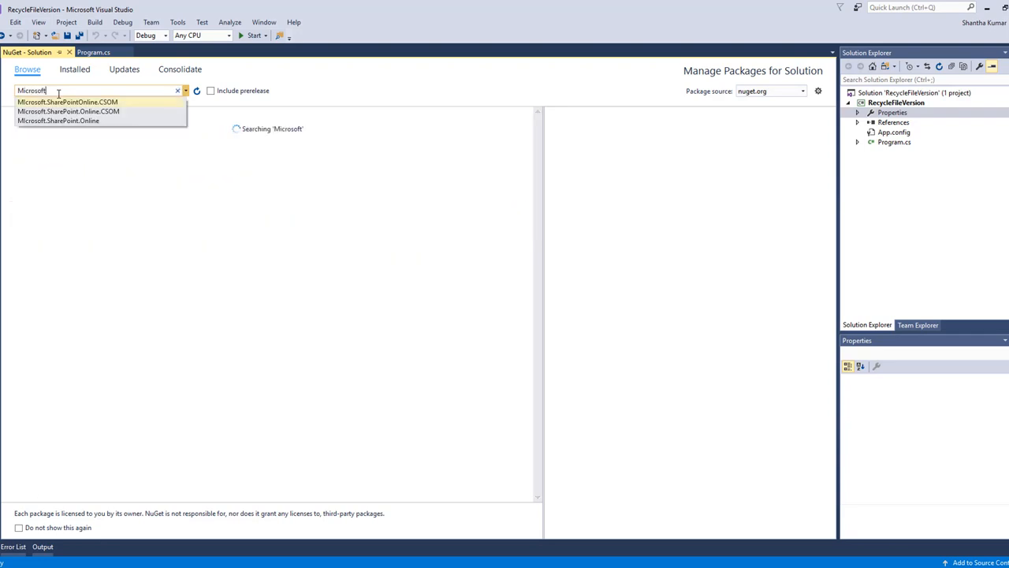
pyautogui.click(71, 101)
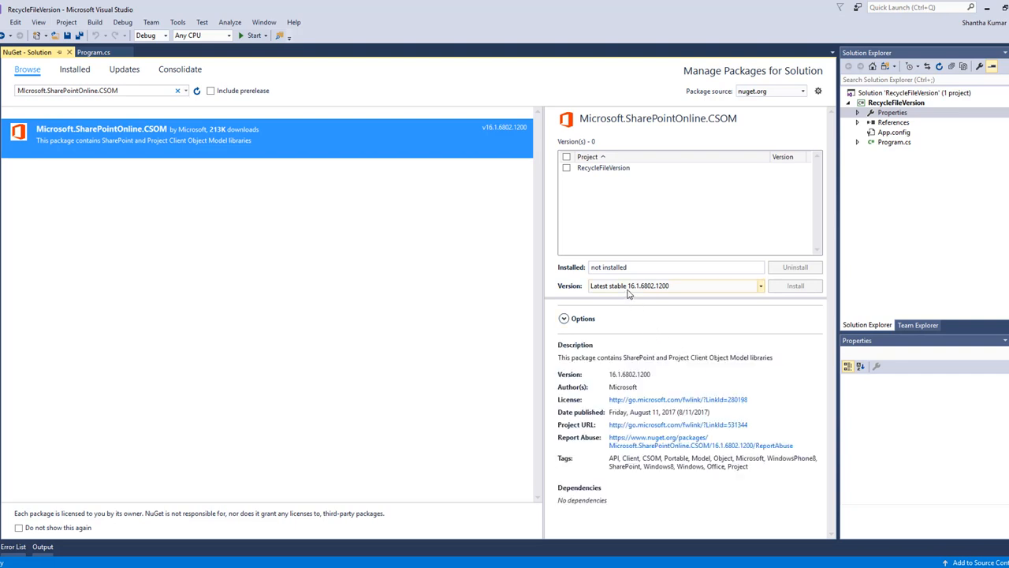
pyautogui.moveTo(654, 289)
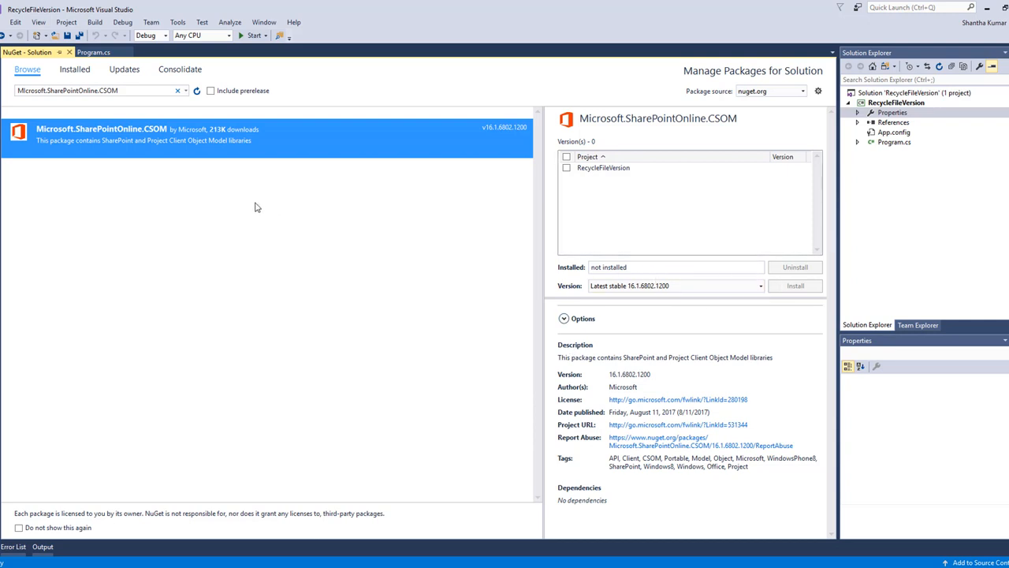
pyautogui.click(566, 157)
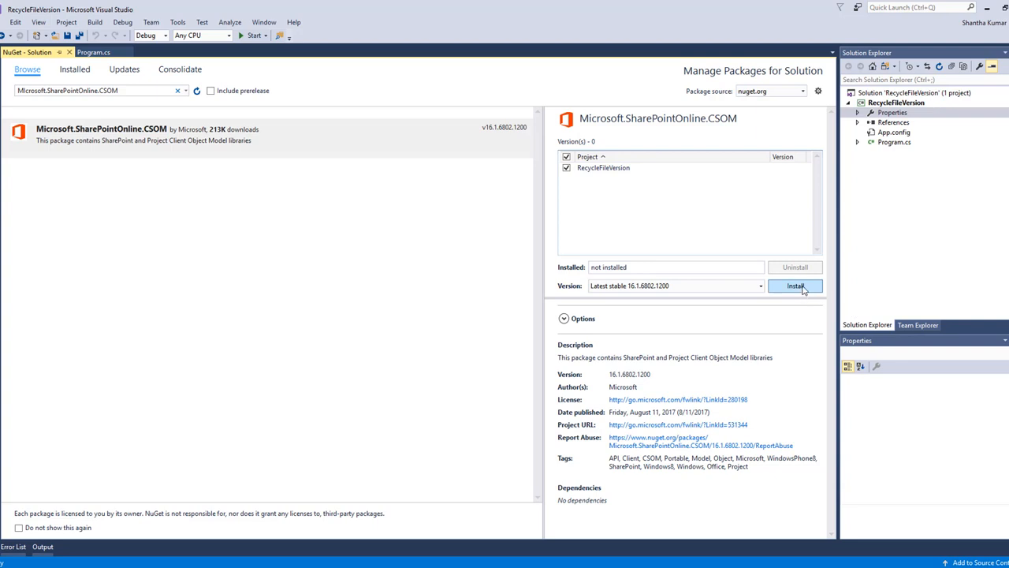
pyautogui.click(795, 286)
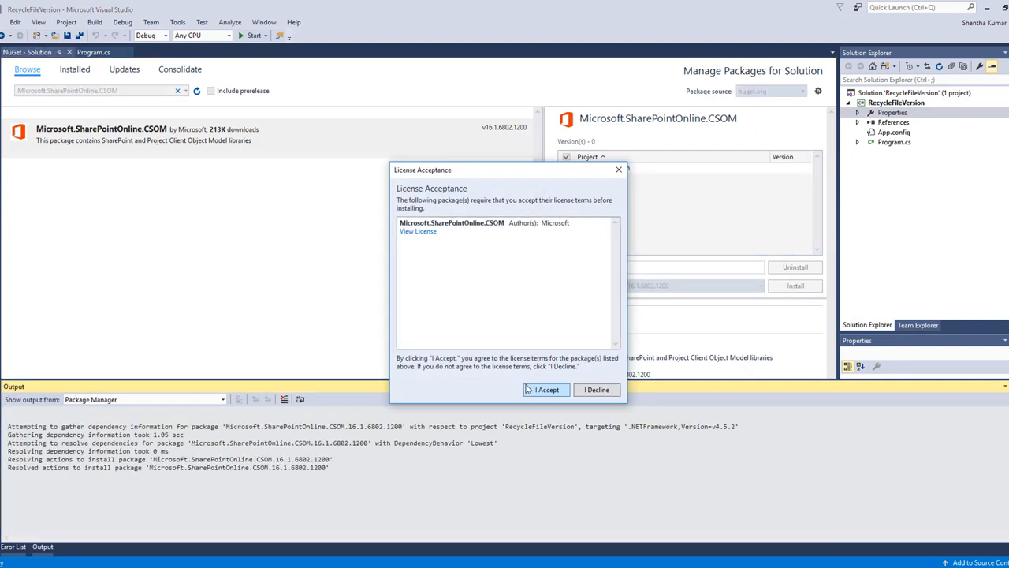
pyautogui.click(545, 390)
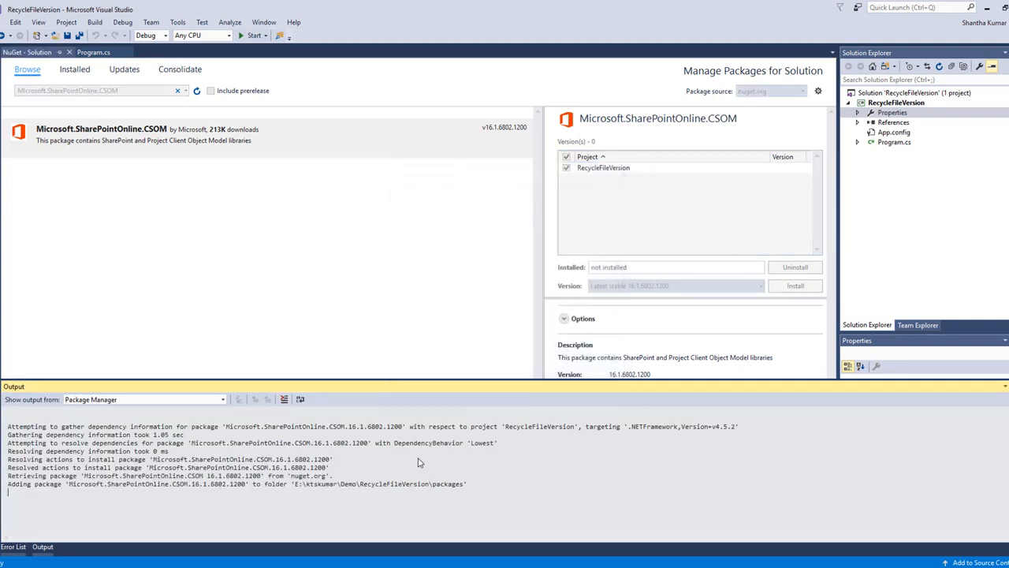
pyautogui.moveTo(935, 184)
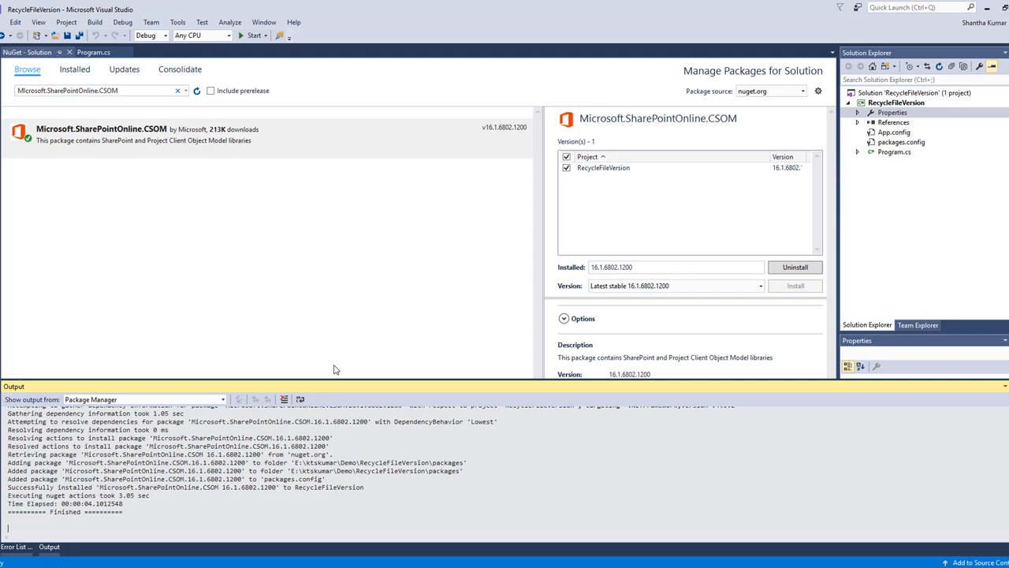
pyautogui.moveTo(239, 186)
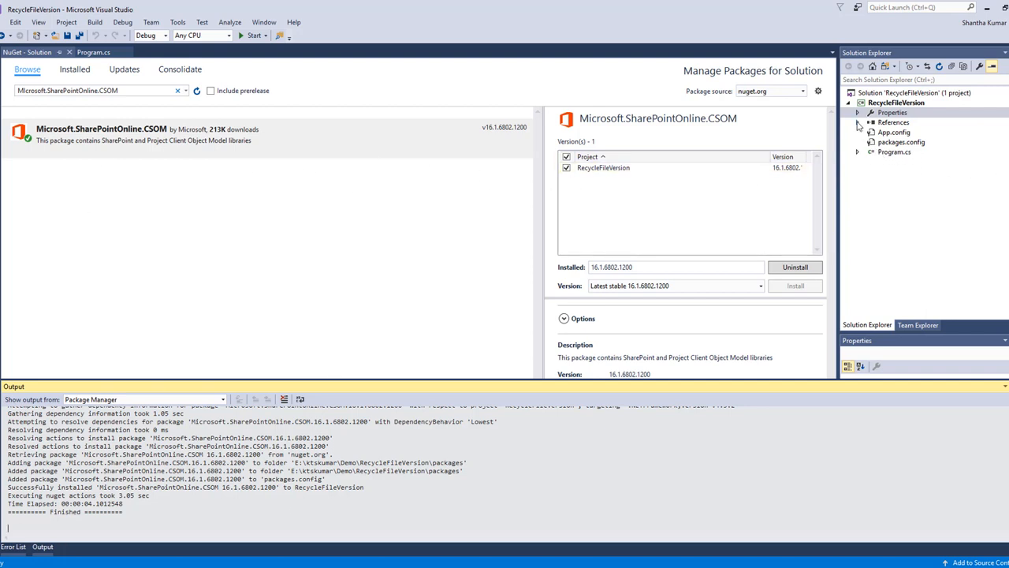
pyautogui.click(858, 123)
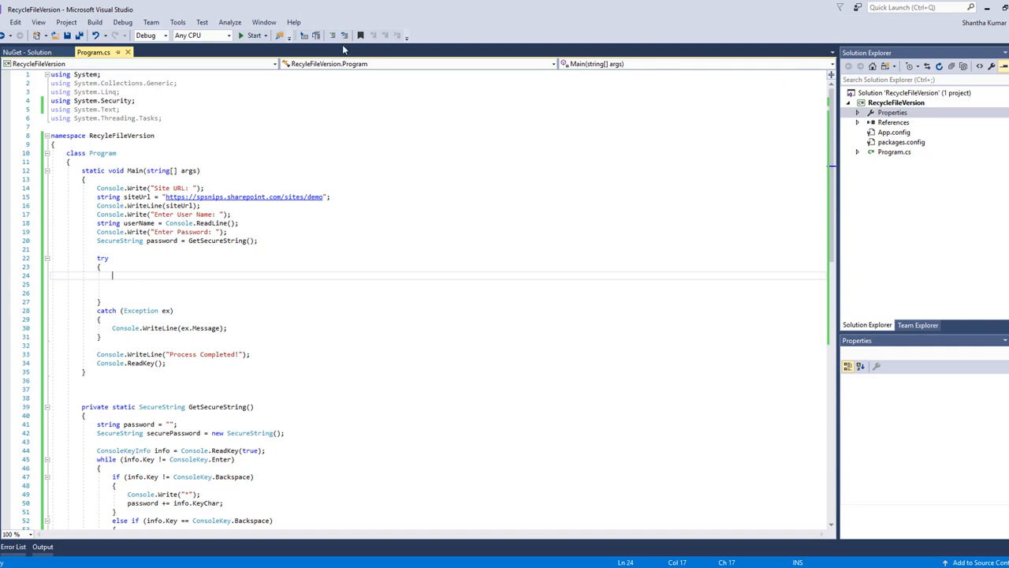
# Install SharePointPnPCoreOnline with its dependencies, accept all licenses, and close the package manager.
pyautogui.click(187, 22)
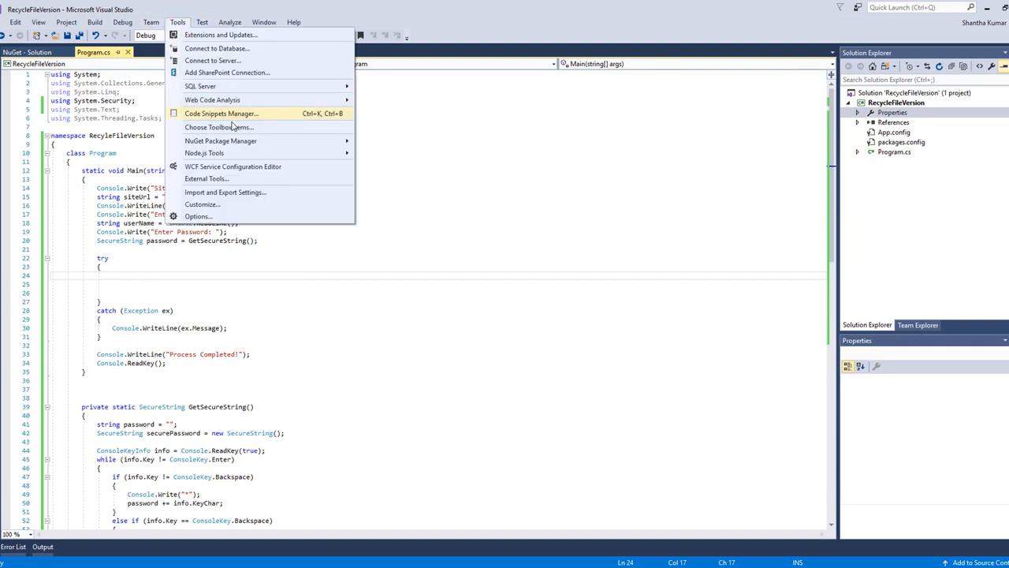
pyautogui.moveTo(220, 140)
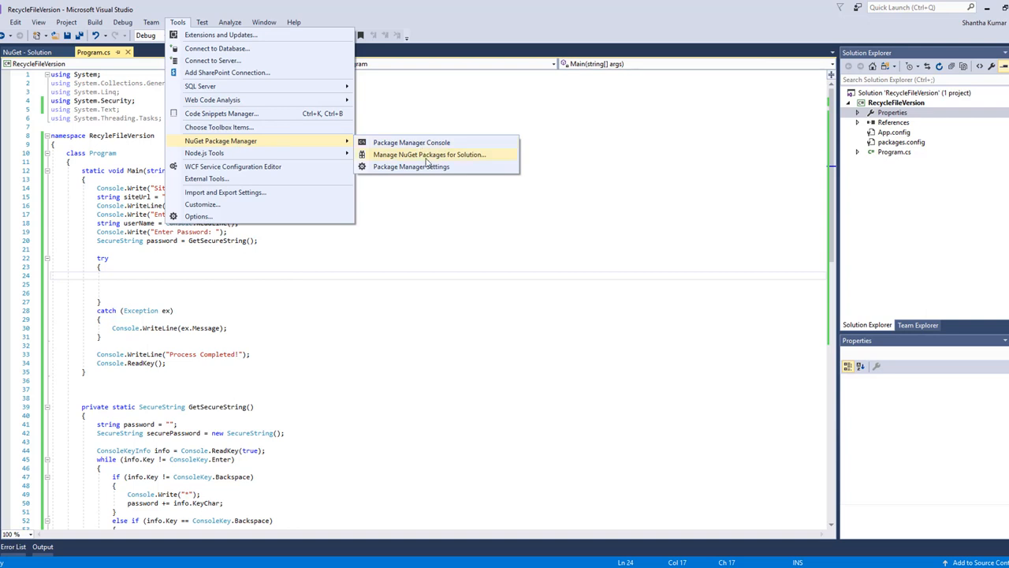
pyautogui.click(429, 154)
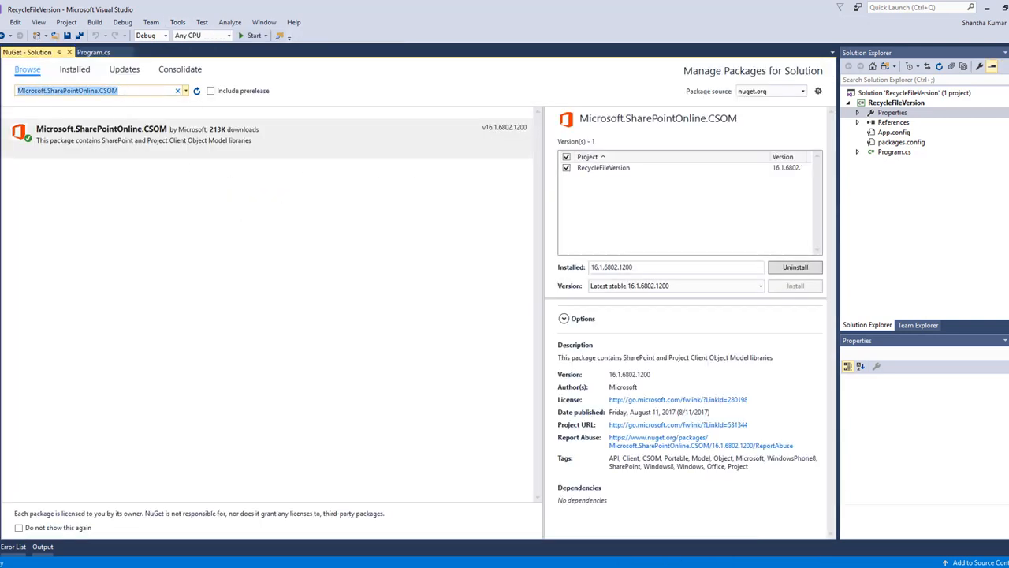
pyautogui.write('SharePoint')
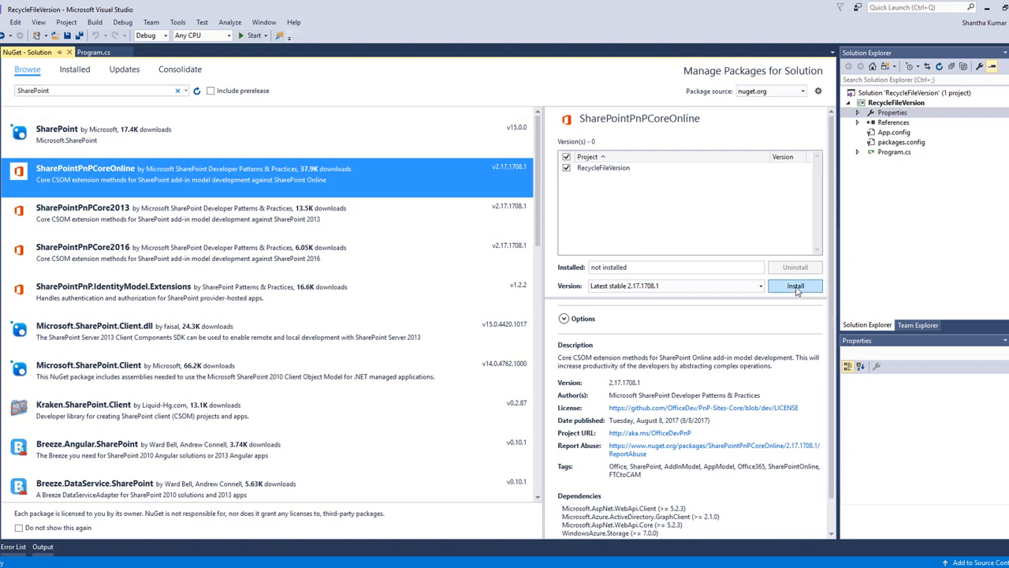
pyautogui.click(795, 286)
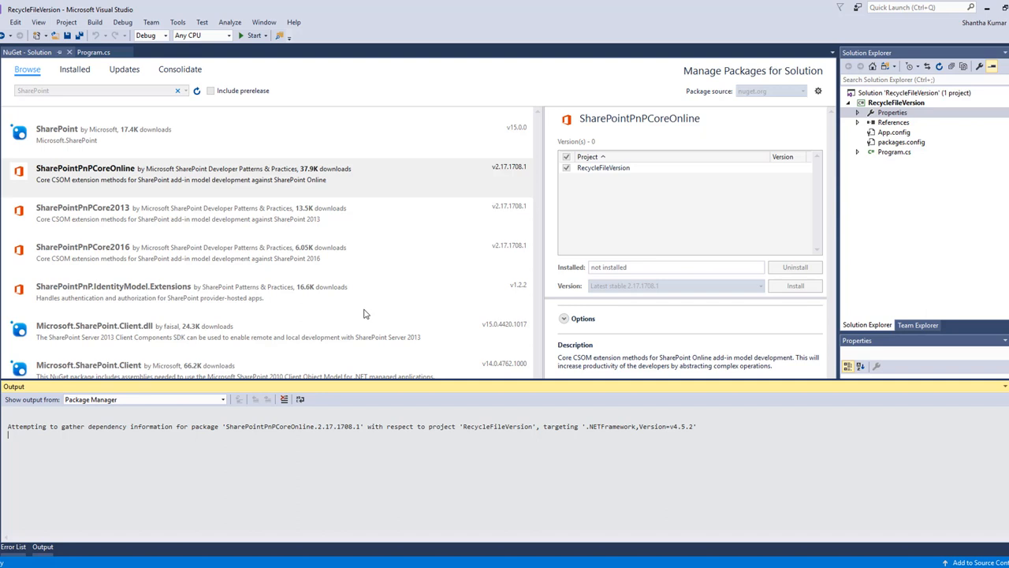
pyautogui.click(794, 286)
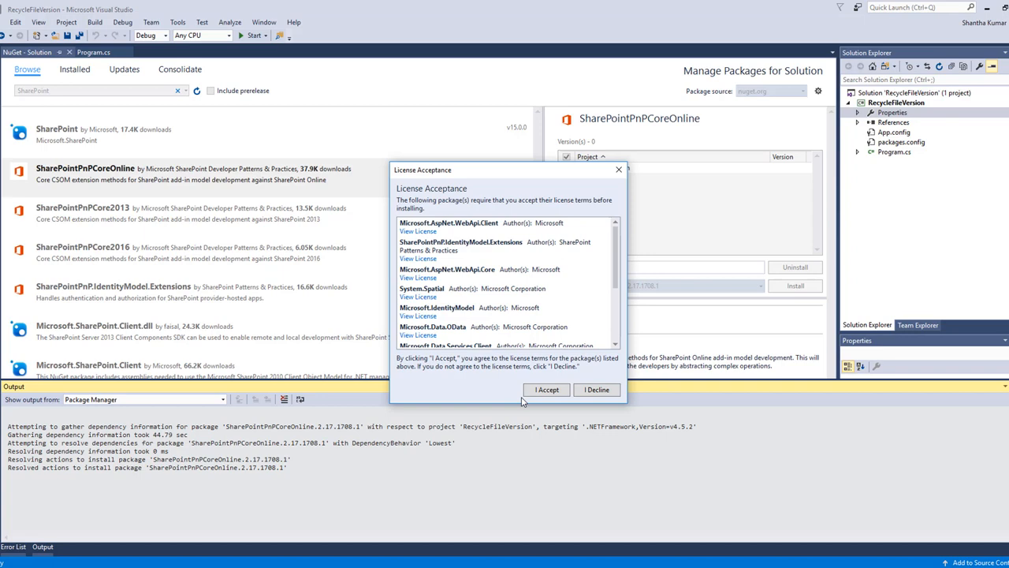
pyautogui.click(547, 389)
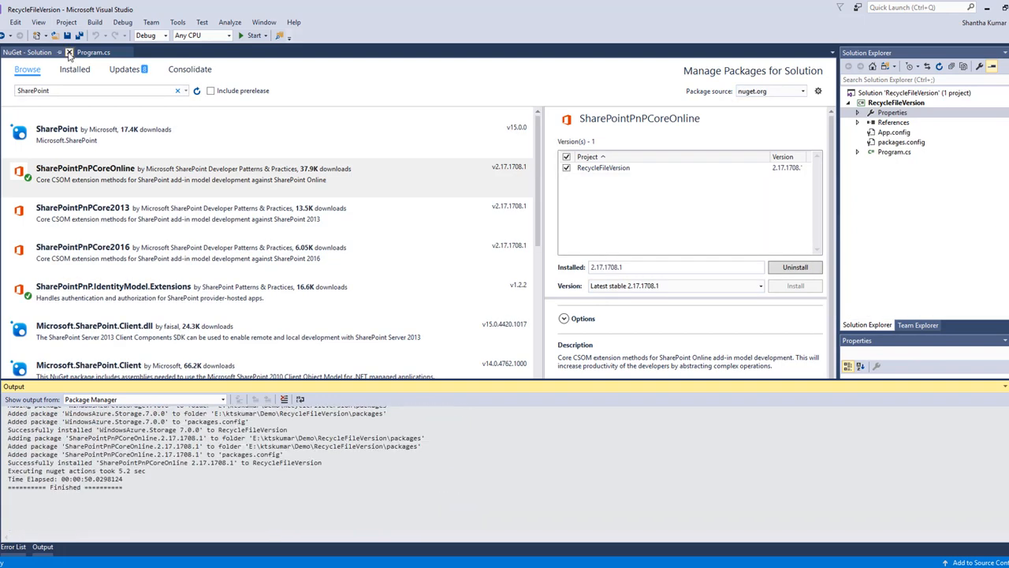
pyautogui.click(73, 52)
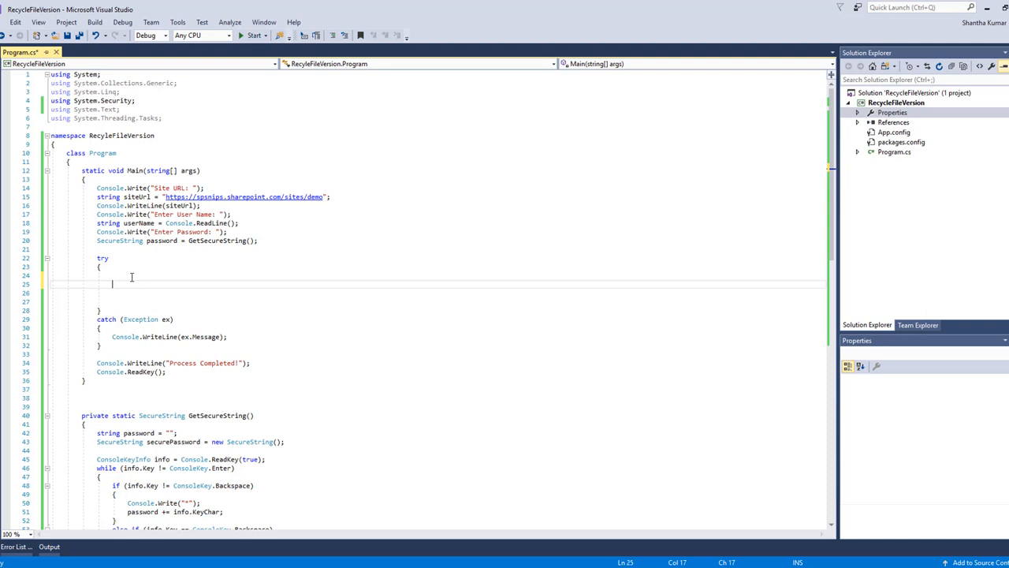
# Add 'AuthenticationManager authManager = new AuthenticationManager();' in the try block, importing OfficeDevPnP.Core.
pyautogui.write('Authentica')
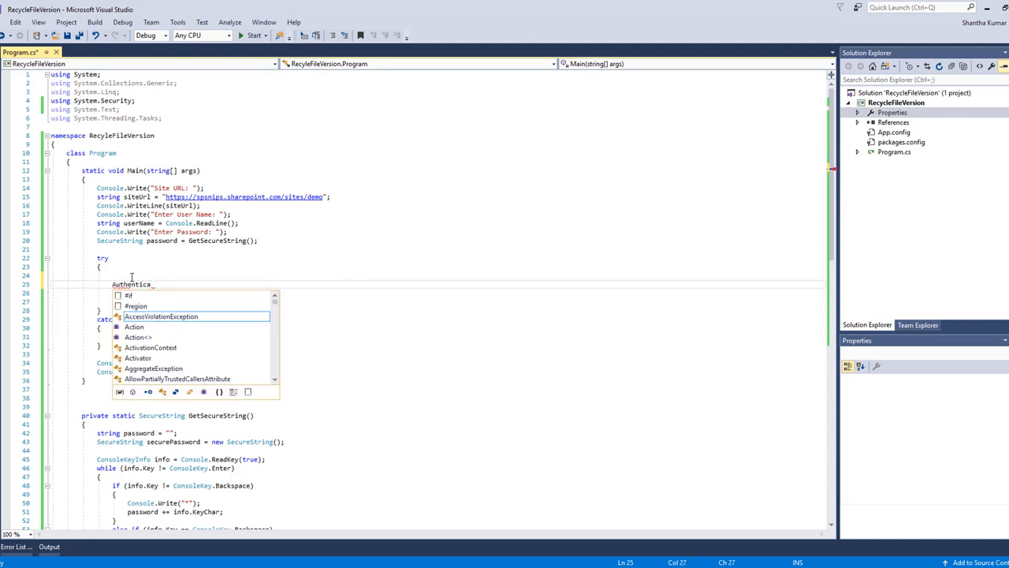
pyautogui.write('tionManager')
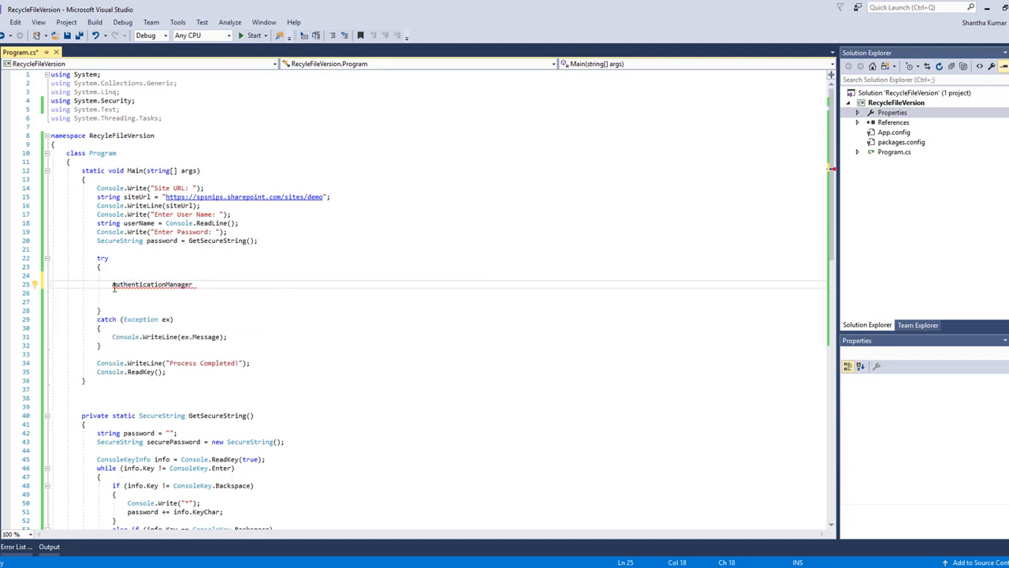
pyautogui.write('using OfficeDevPnP.Core;')
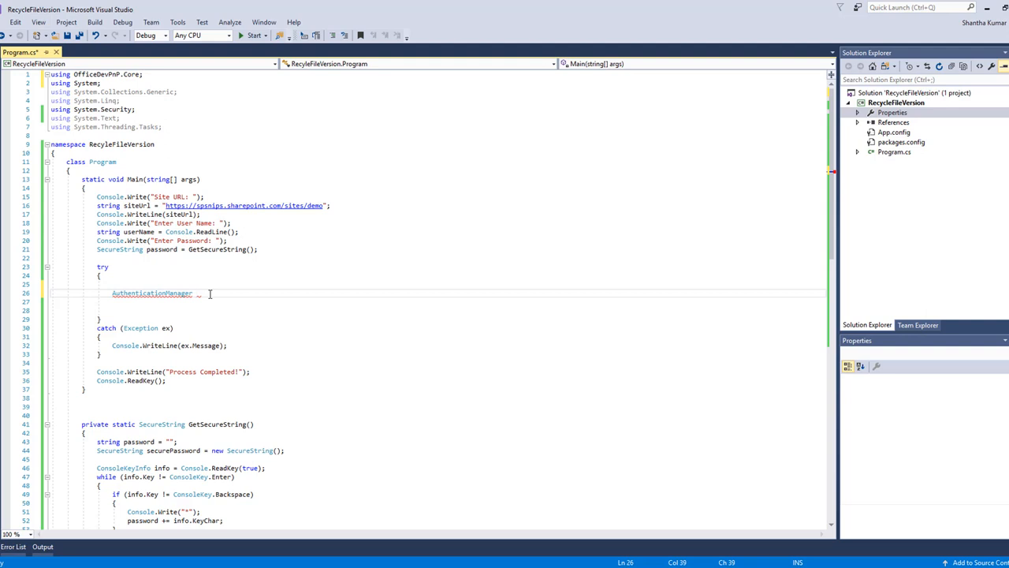
pyautogui.write('authManager =')
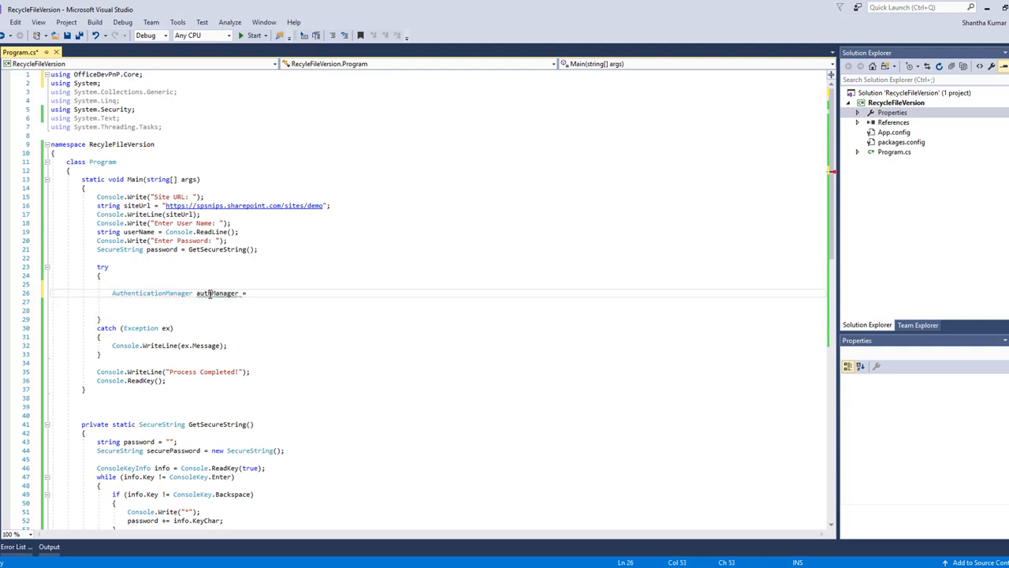
pyautogui.write('new AuthenticationManager')
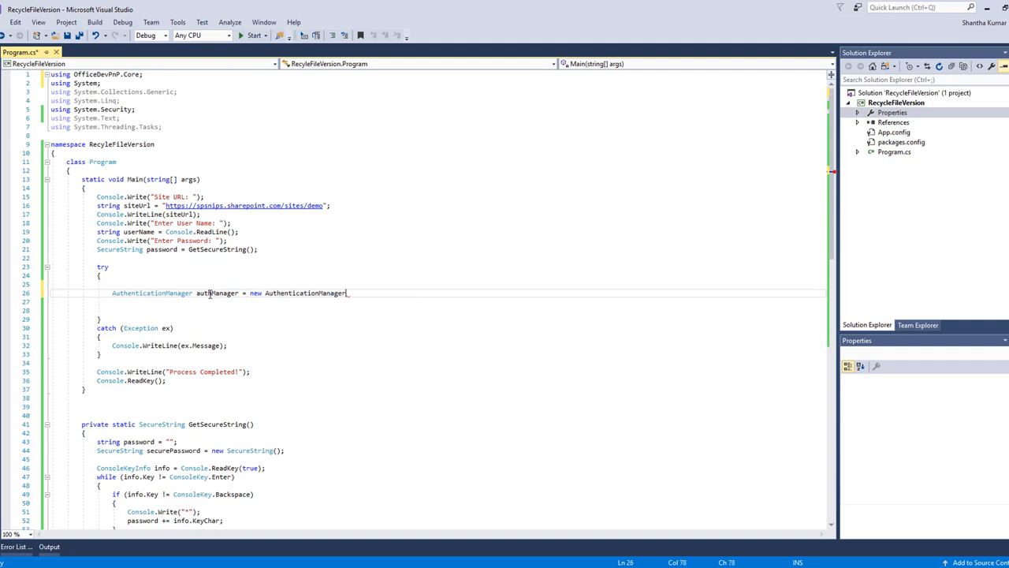
pyautogui.write('();')
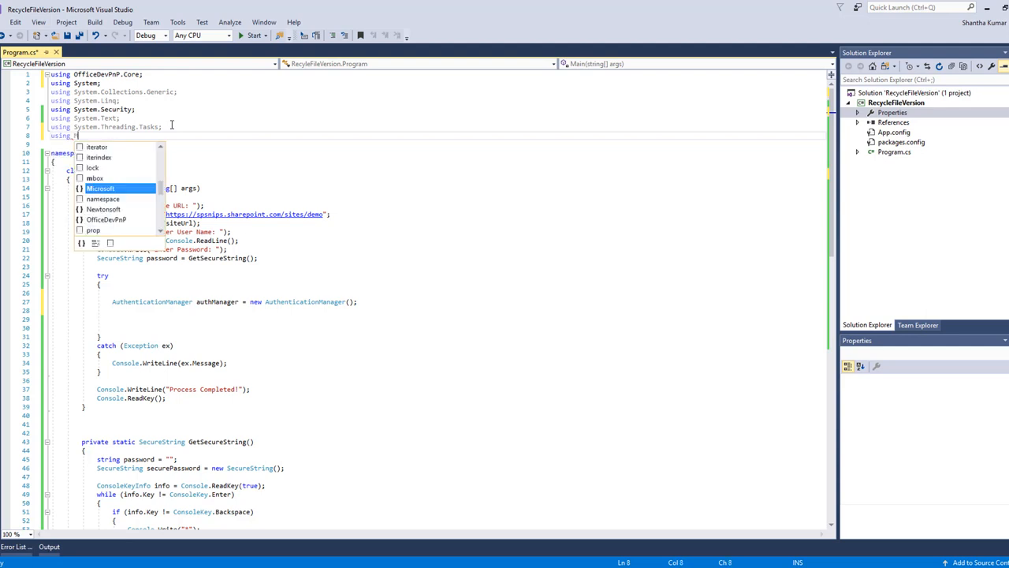
# Add 'using Microsoft.SharePoint.Client;' below the existing using directives via IntelliSense.
pyautogui.write('Microsoft.S')
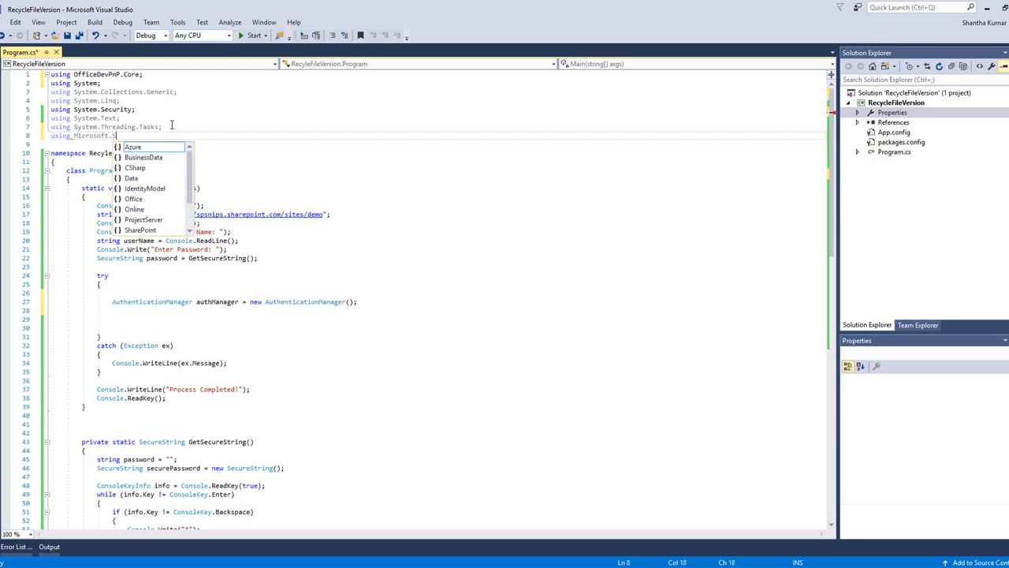
pyautogui.write('SharePoint.CSO')
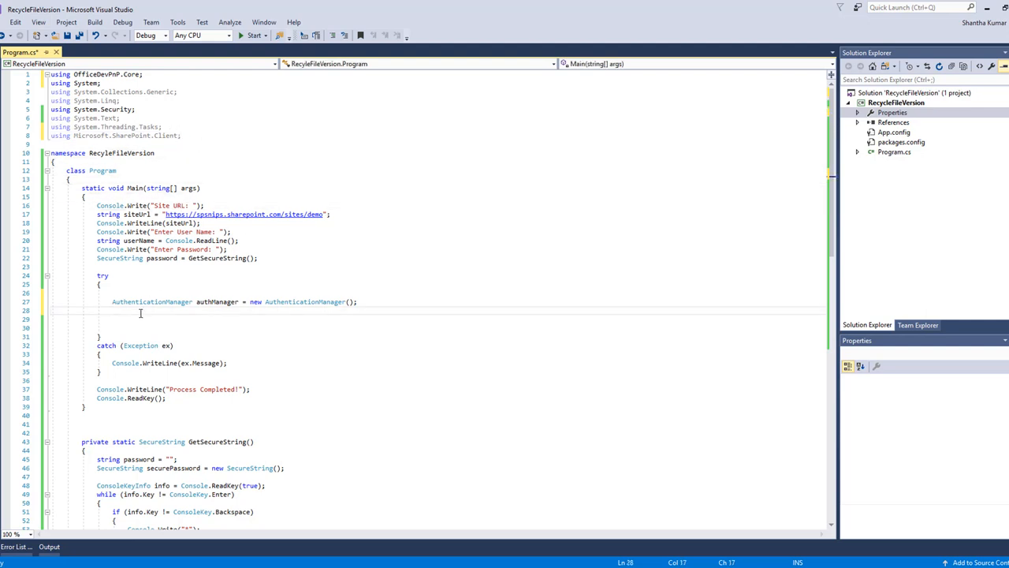
# Open a using block for ctx from GetSharePointOnlineAuthenticatedContextTenant(siteUrl, userName, password).
pyautogui.write('using()')
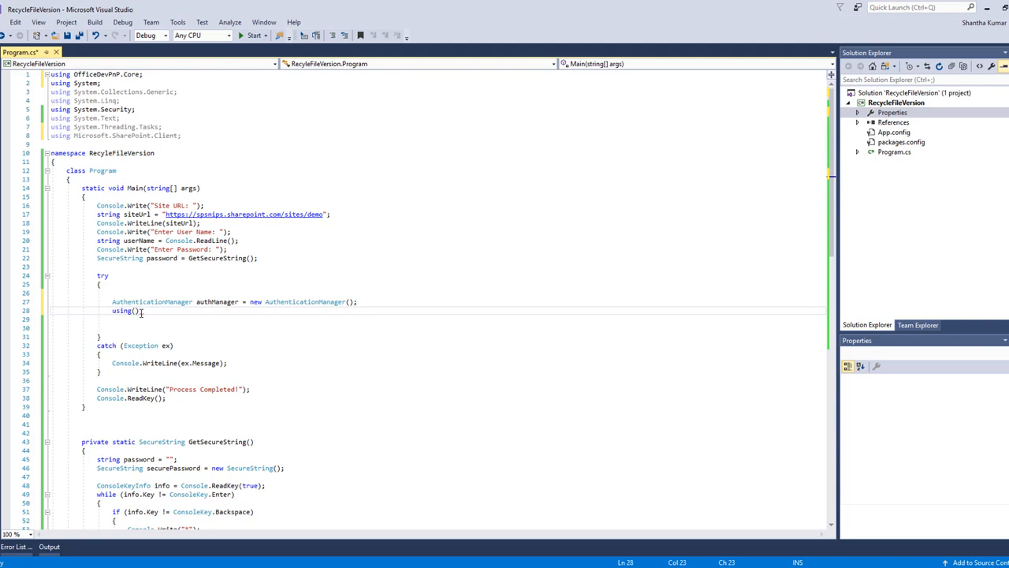
pyautogui.write('ClientCon')
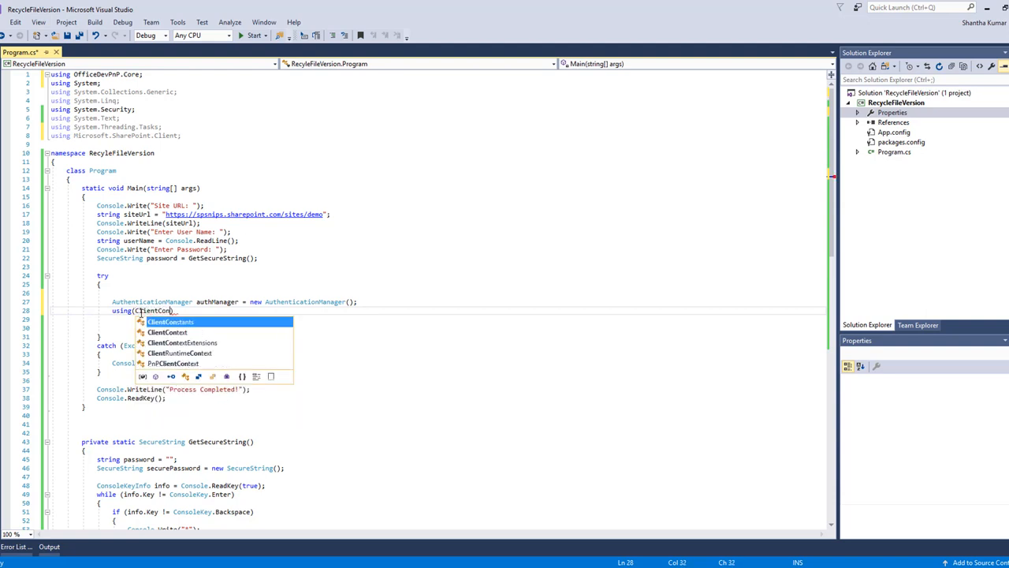
pyautogui.write('ClientContext ctx')
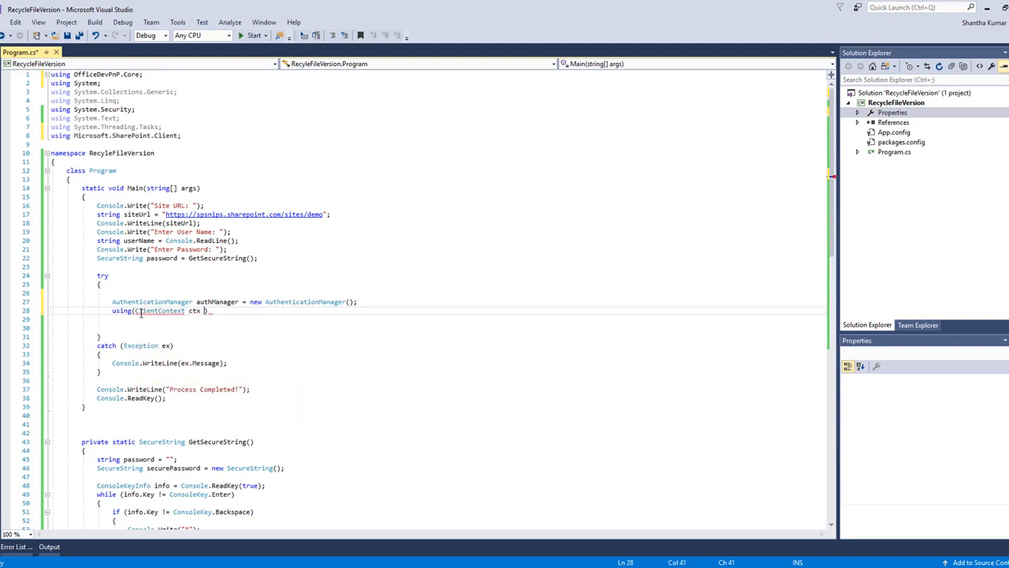
pyautogui.write('authManager.GetSharePointOnlineAuthenticatedContextTenant(')
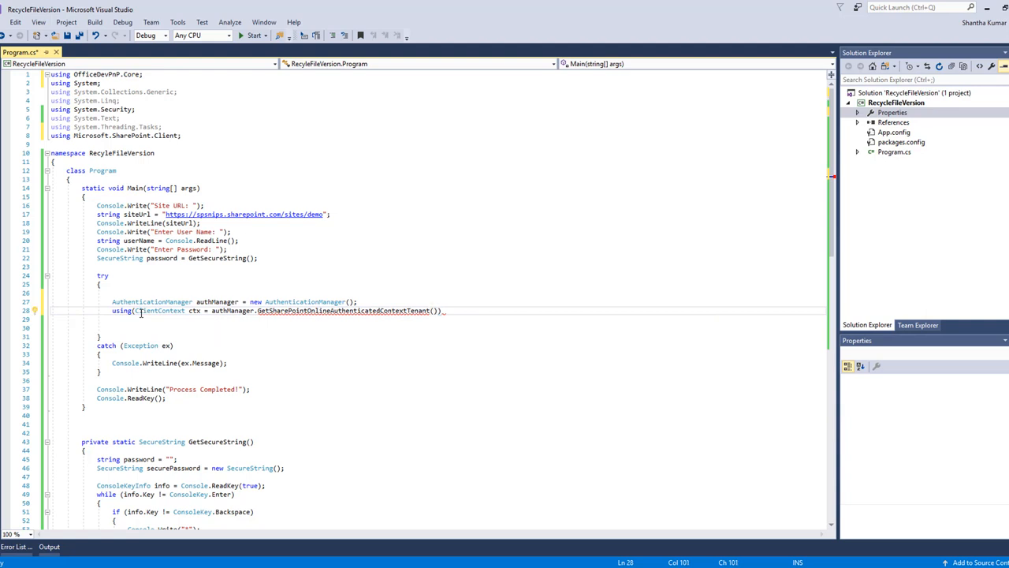
pyautogui.write('siteurl, userName, password')
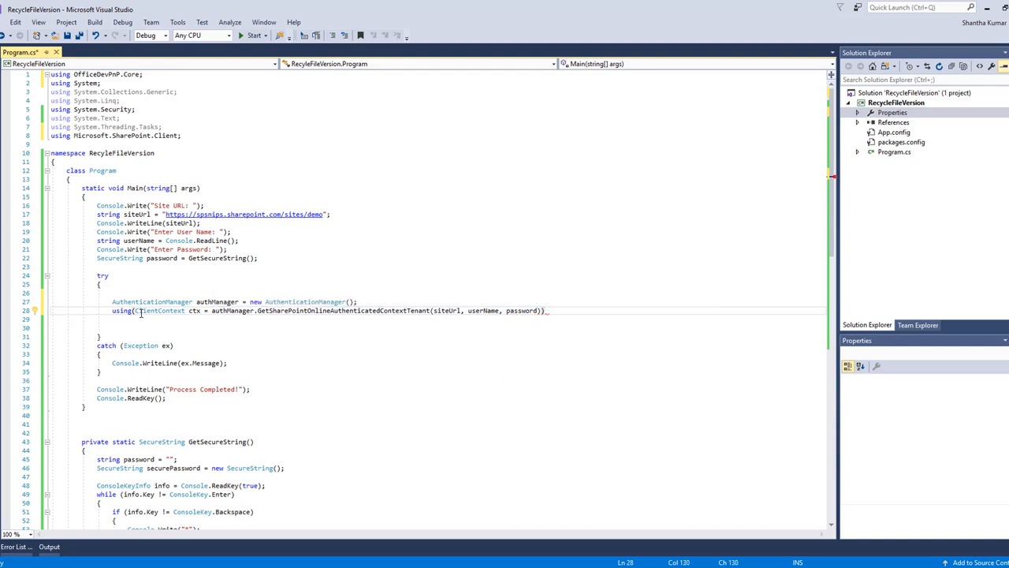
pyautogui.press('Enter')
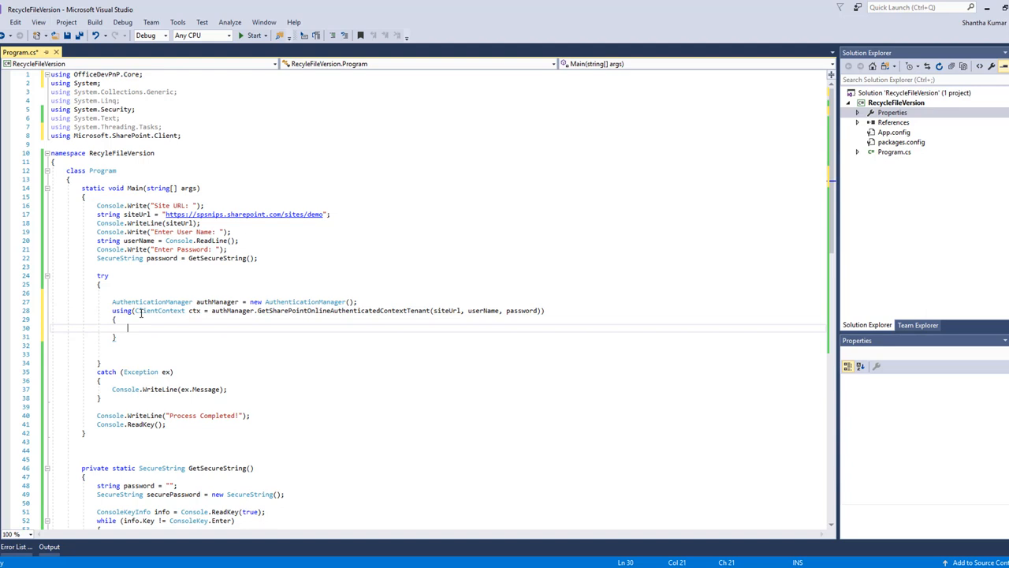
# Declare 'Web web = ctx.Web' and get '/sites/demo/Shared%20Documents/CSOM Demo.docx' via GetFileByServerRelativeUrl.
pyautogui.write('Web web =')
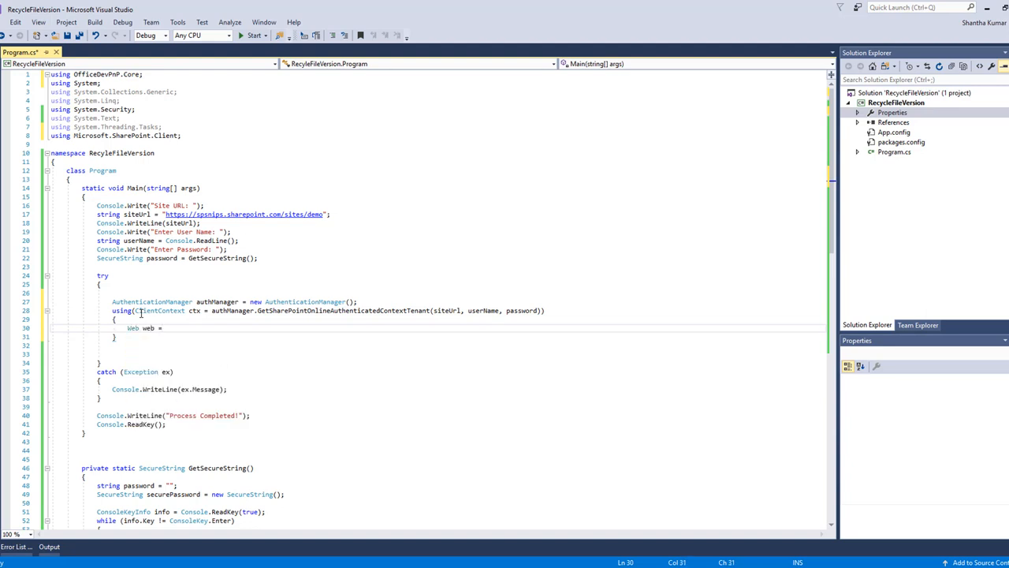
pyautogui.write('ctx.Web;')
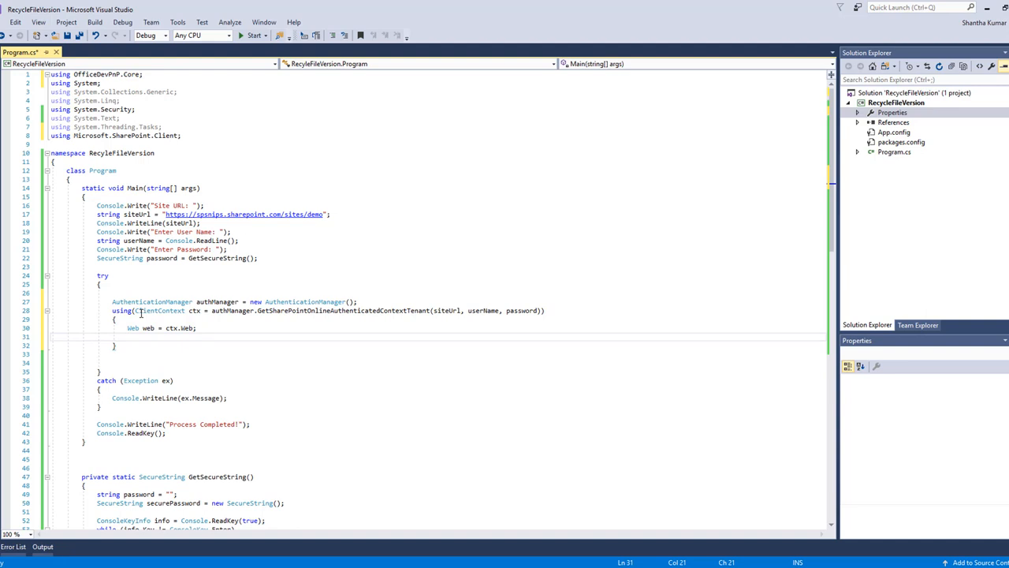
pyautogui.write('File')
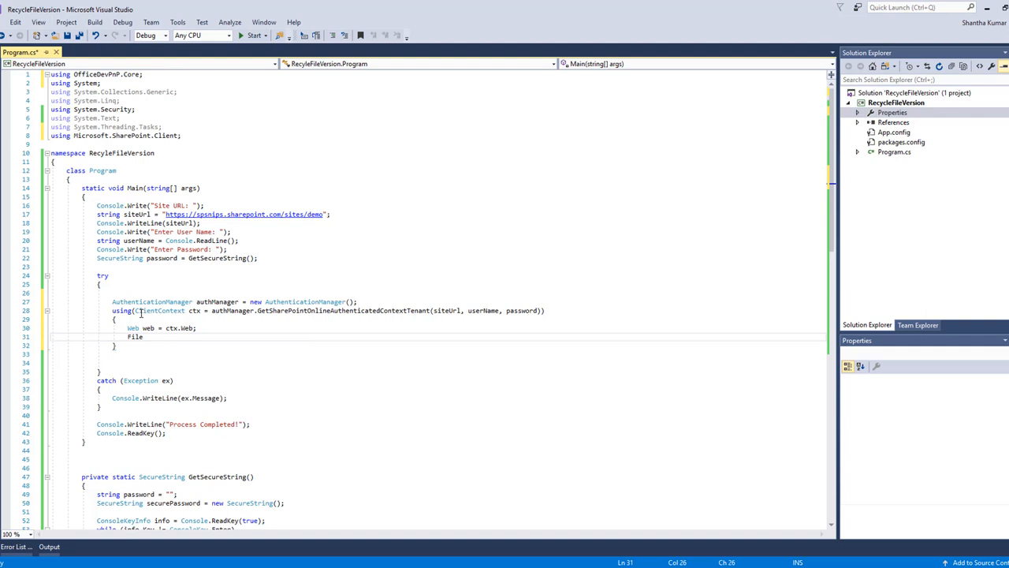
pyautogui.write('file =')
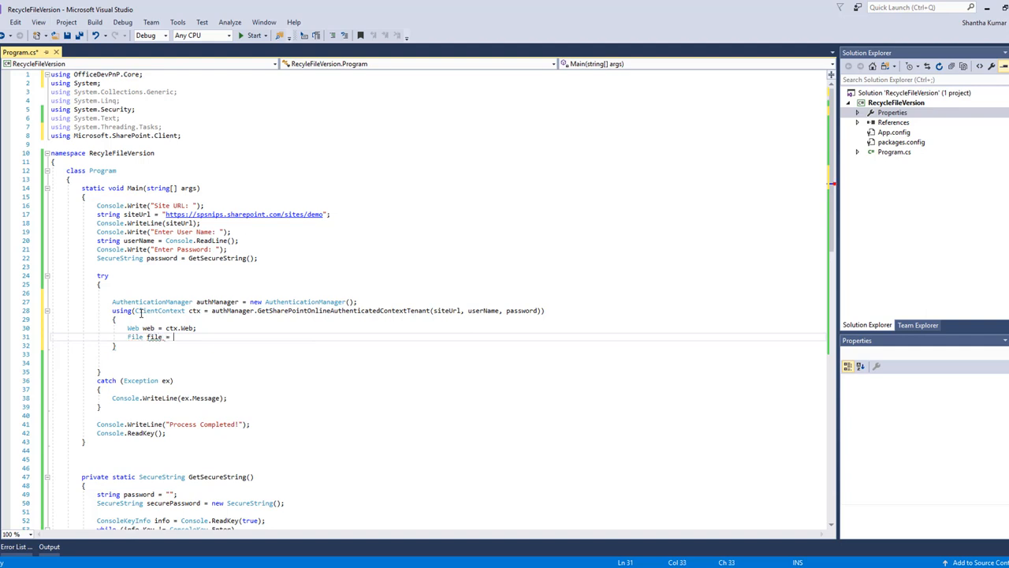
pyautogui.write('web.get')
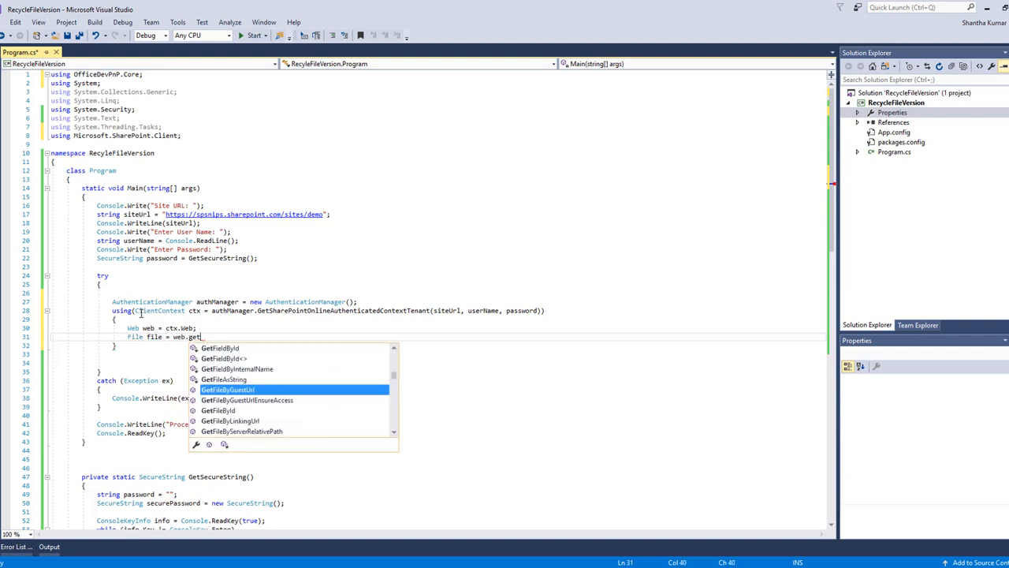
pyautogui.write('FileByServerRelativeUrl')
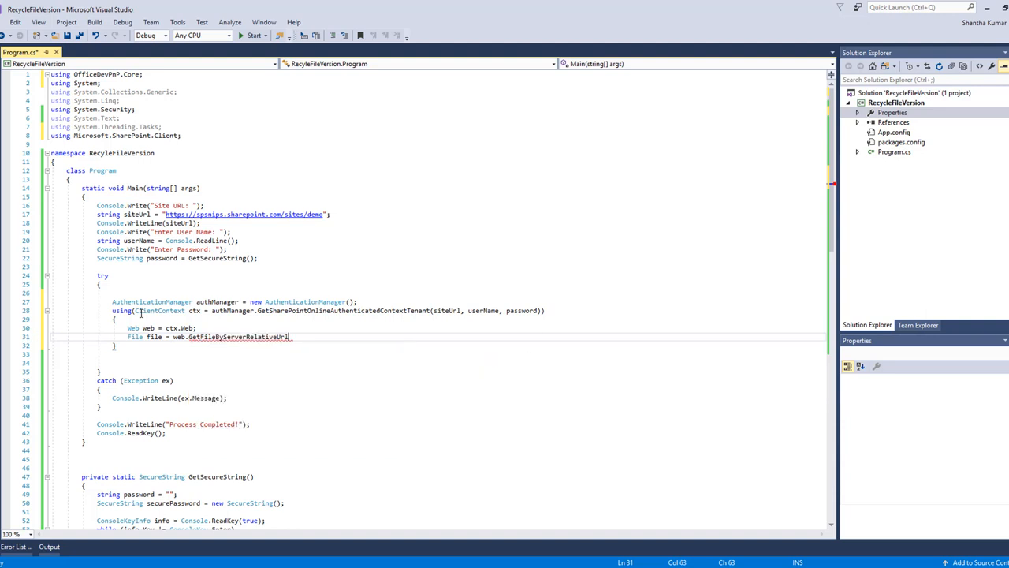
pyautogui.write('()')
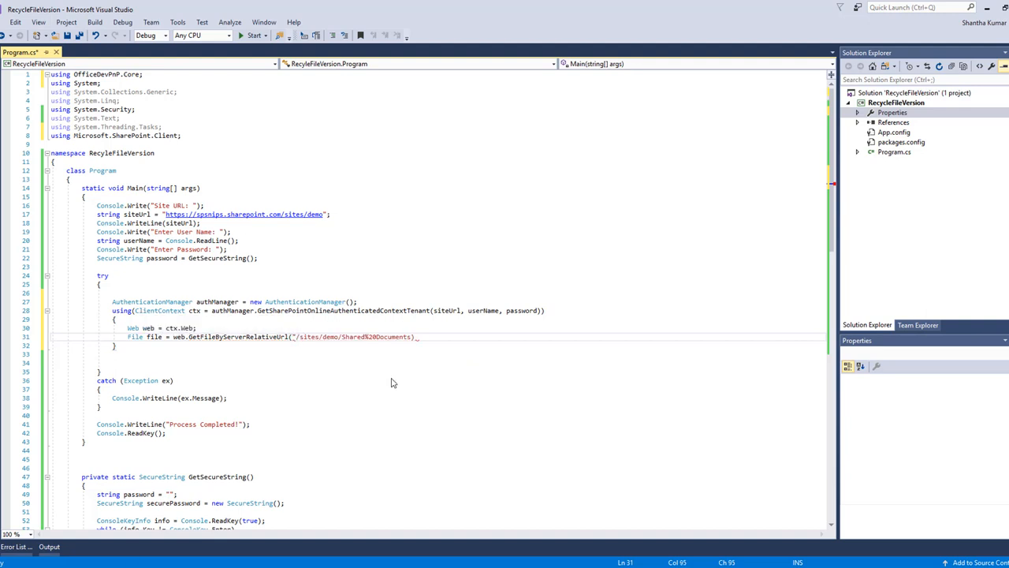
pyautogui.write(')')
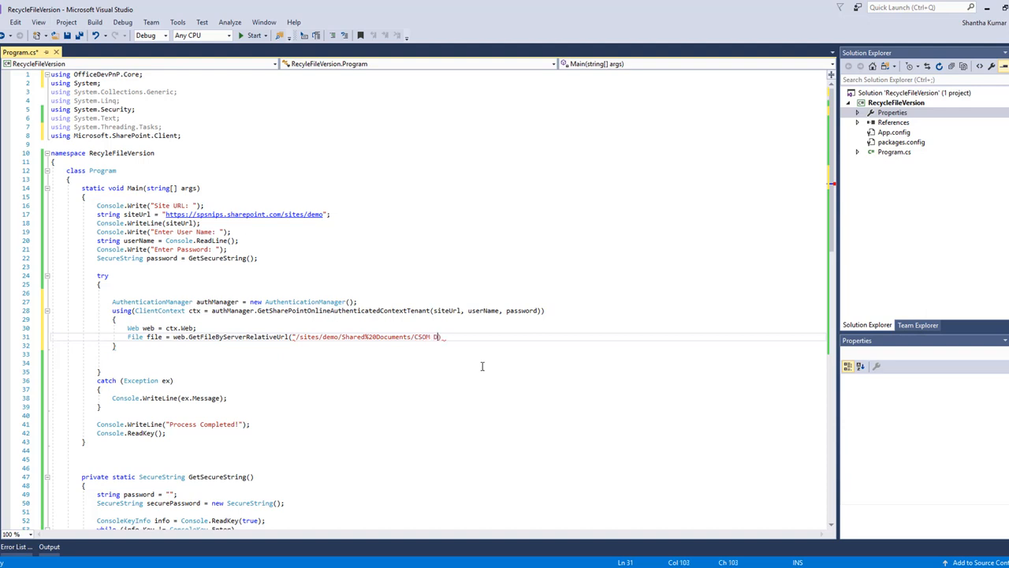
pyautogui.write('emo.docx')
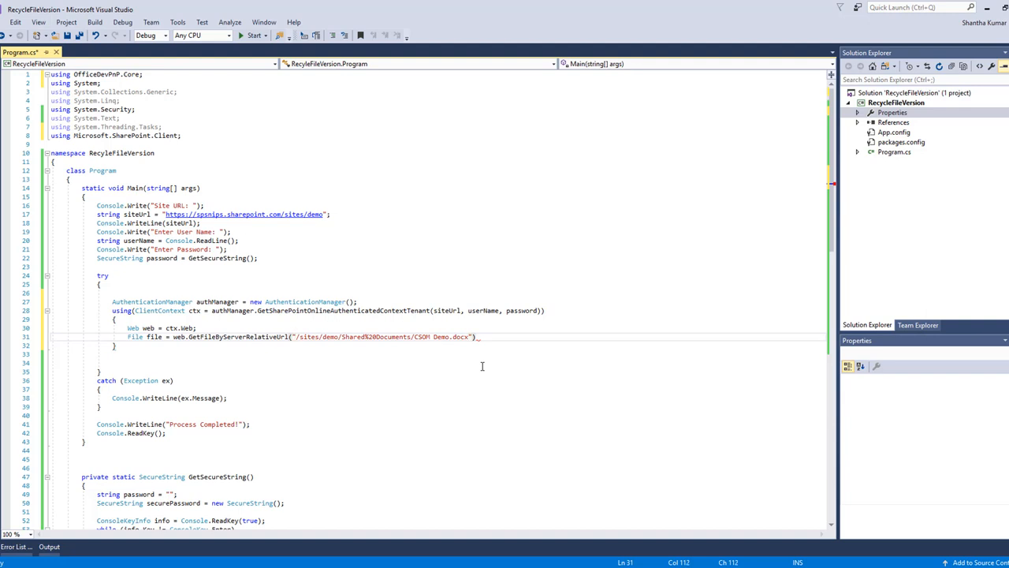
pyautogui.press('Return')
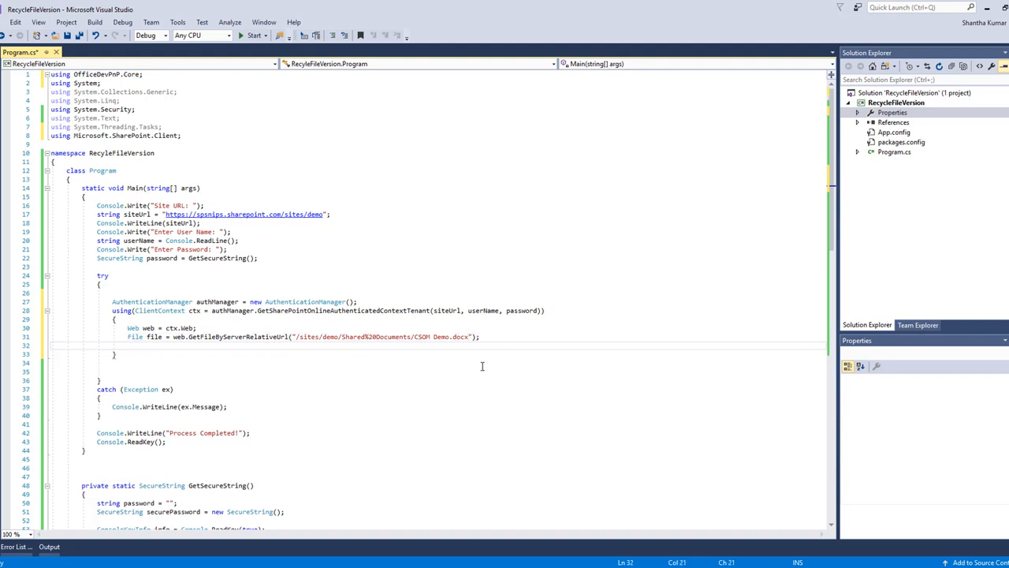
# Declare fileVersions = file.Versions, call ctx.Load(fileVersions), then ctx.ExecuteQueryRetry().
pyautogui.write('FileVersionCollection')
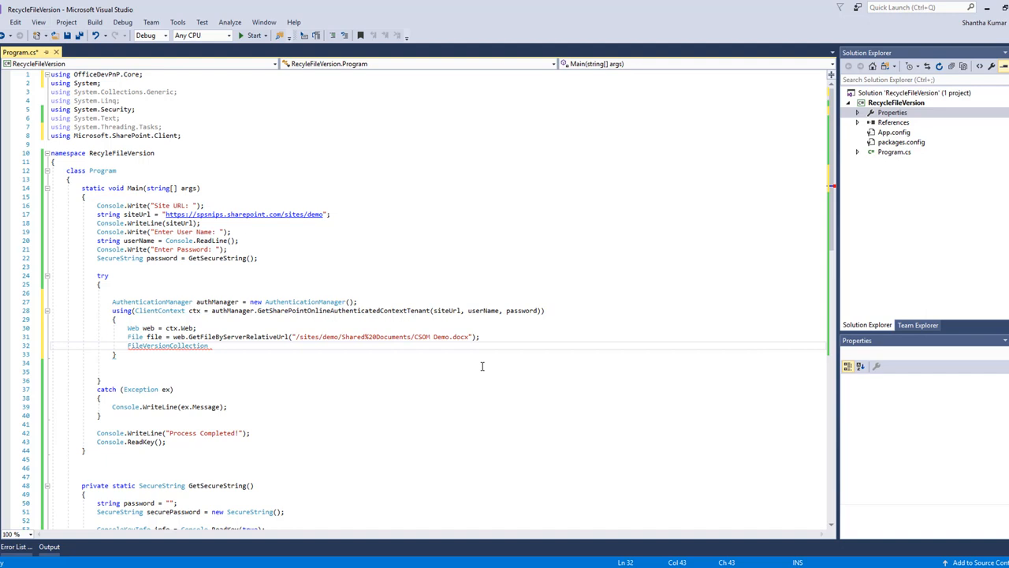
pyautogui.write('fileVersions =')
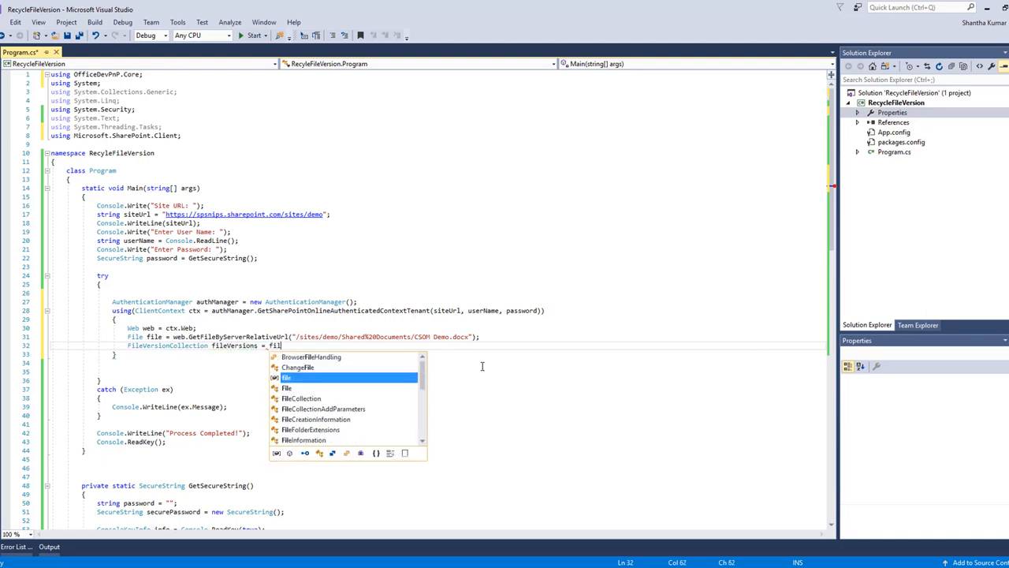
pyautogui.write('file.versions;')
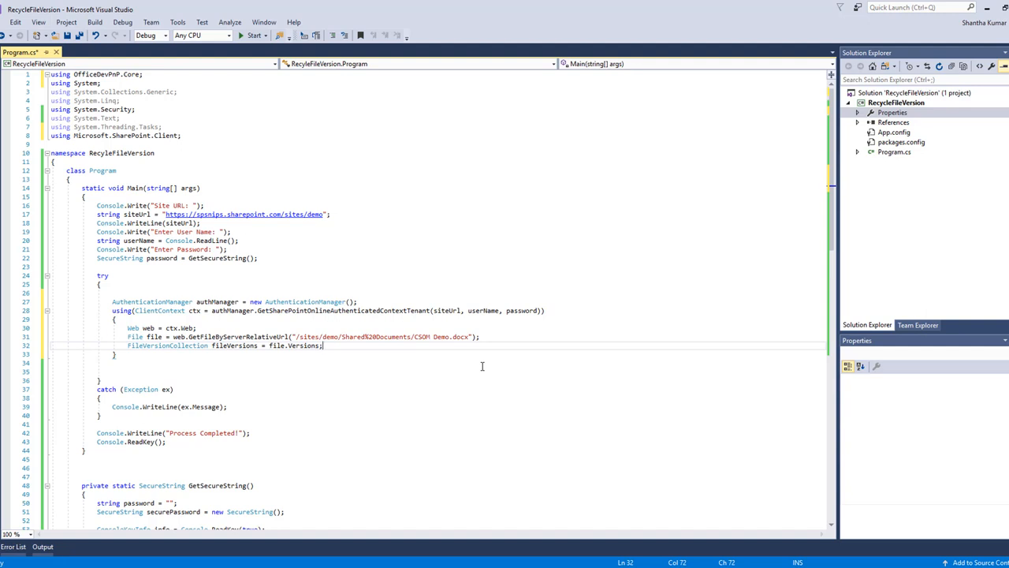
pyautogui.write('ctx')
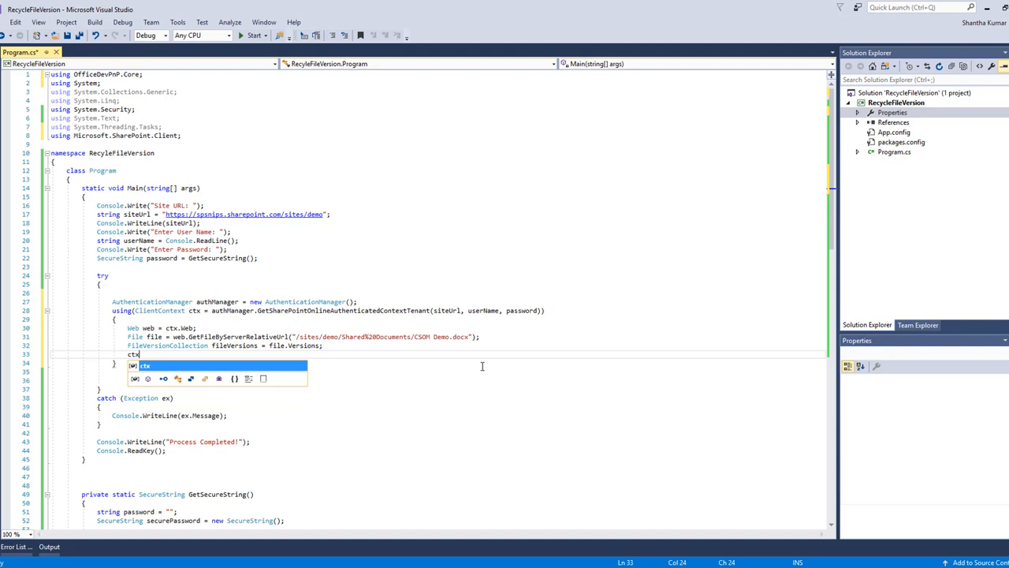
pyautogui.write('.Load()')
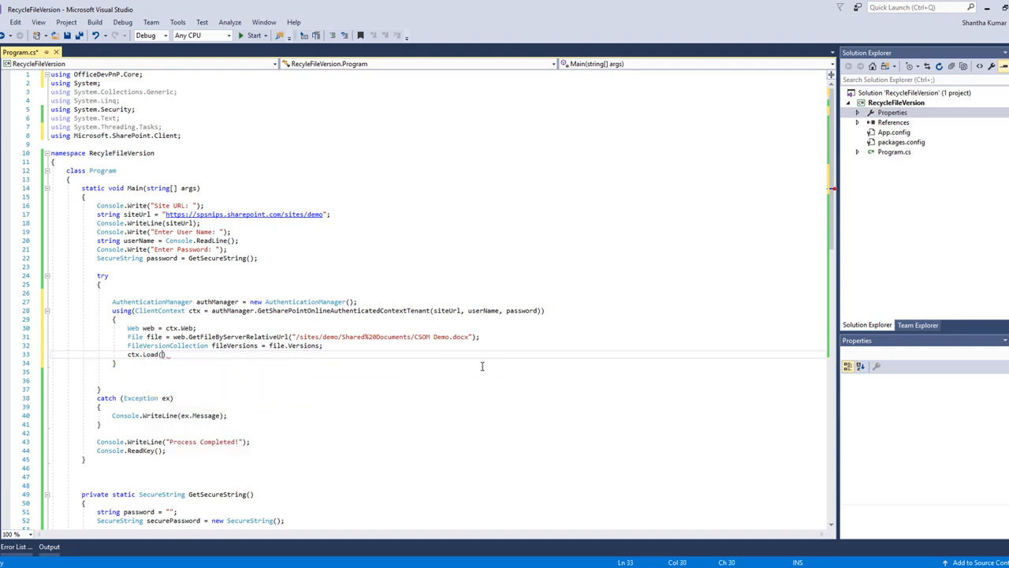
pyautogui.write('filevers')
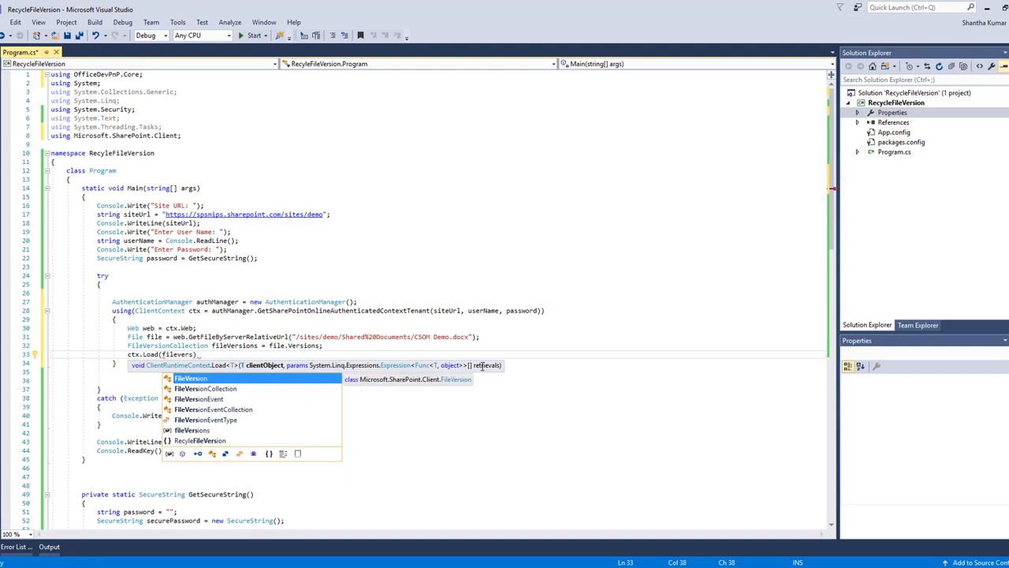
pyautogui.press('Escape')
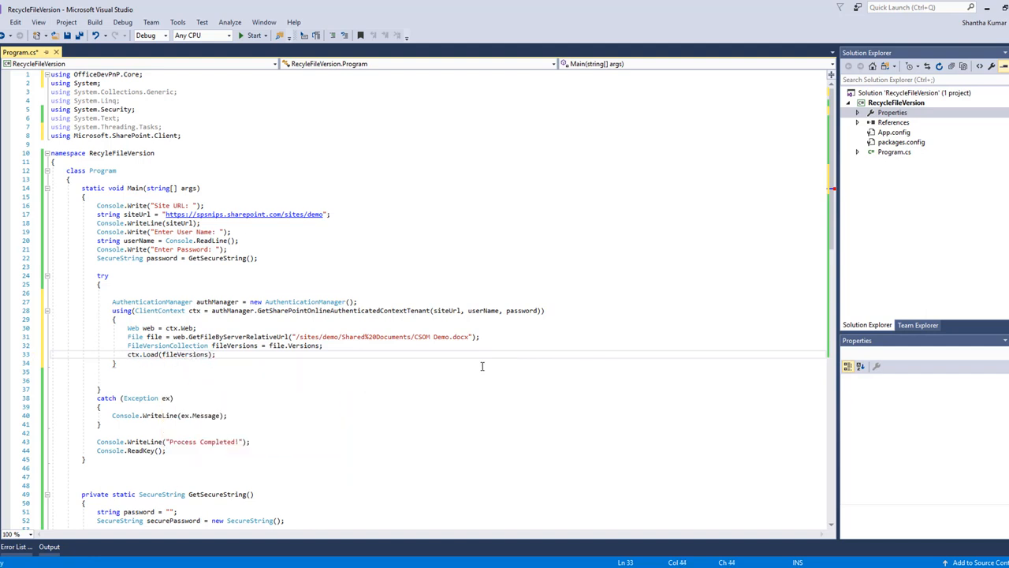
pyautogui.write('client')
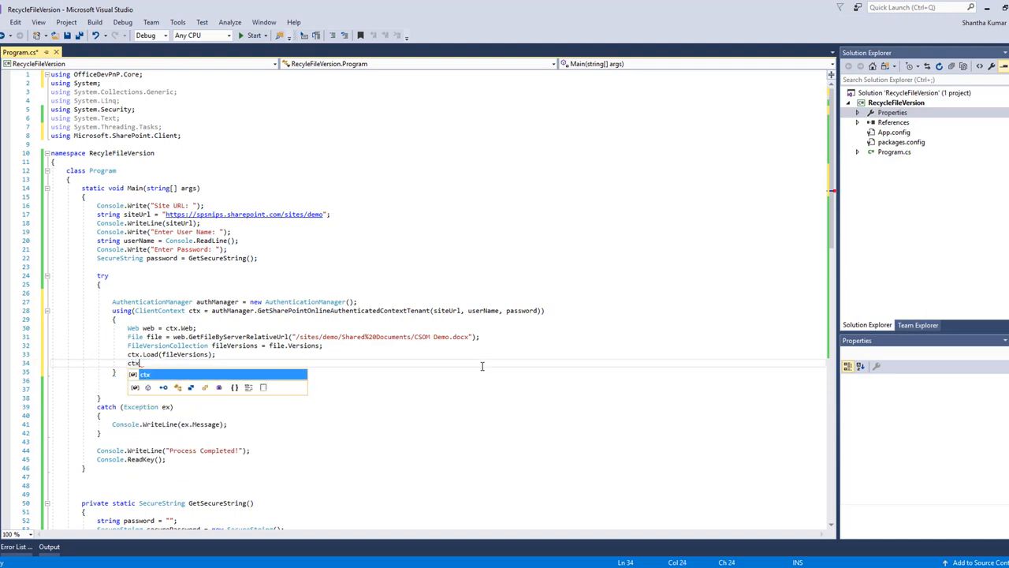
pyautogui.write('ex')
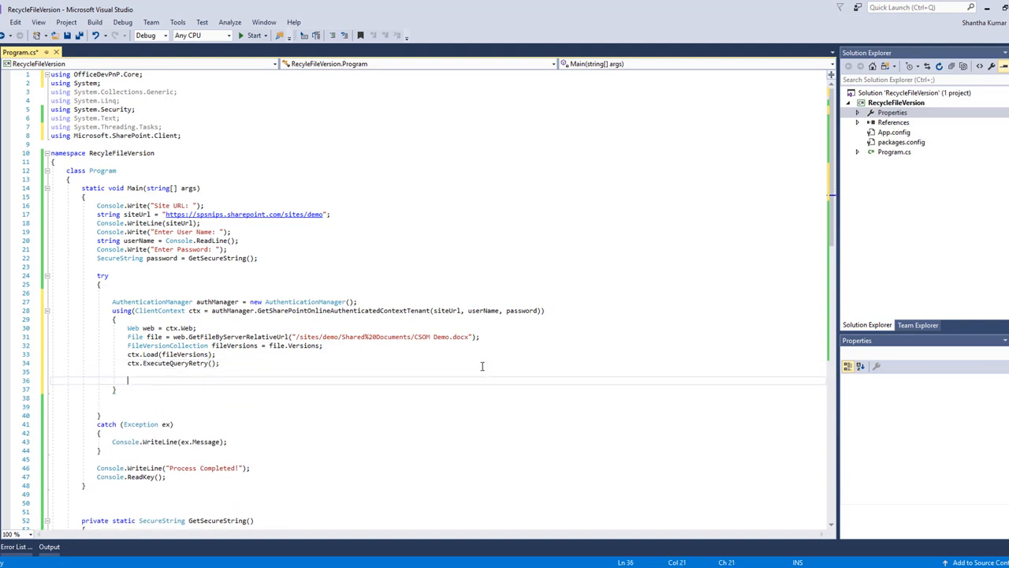
# Add Console.WriteLine("Total File Versions: " + fileVersions.Count.ToString()); after the query.
pyautogui.write('Console.lo')
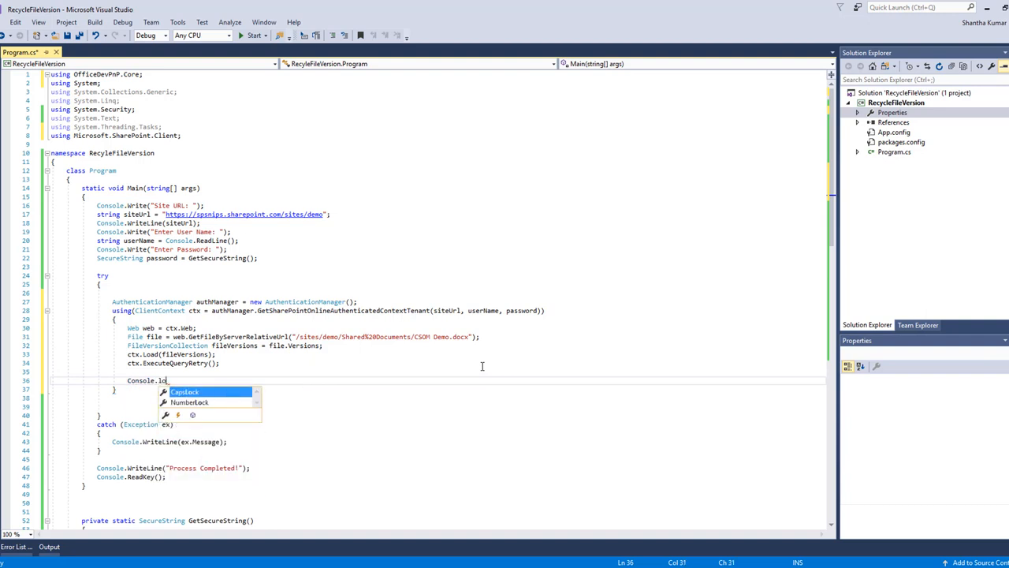
pyautogui.write('wri')
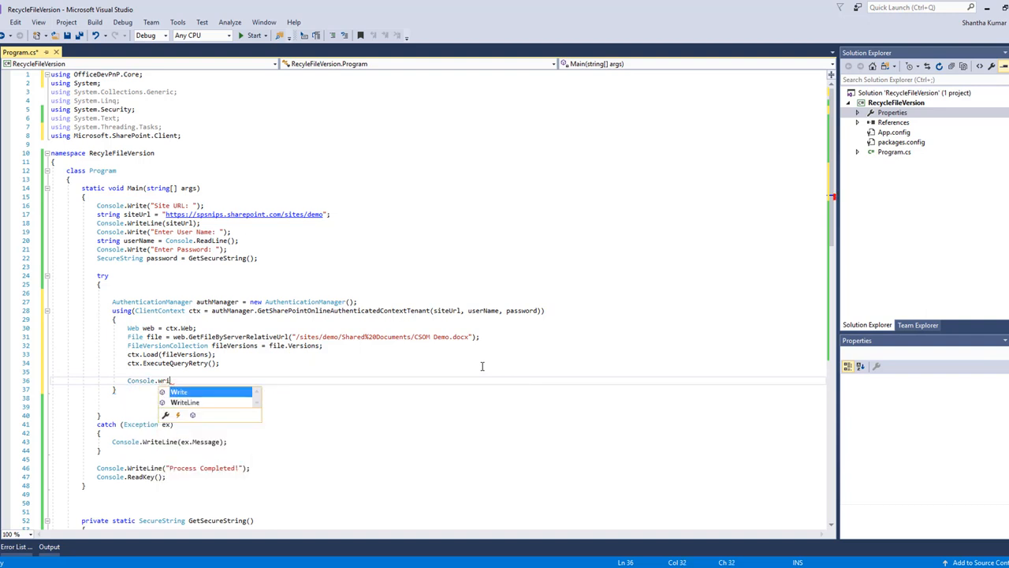
pyautogui.write('WriteLine()')
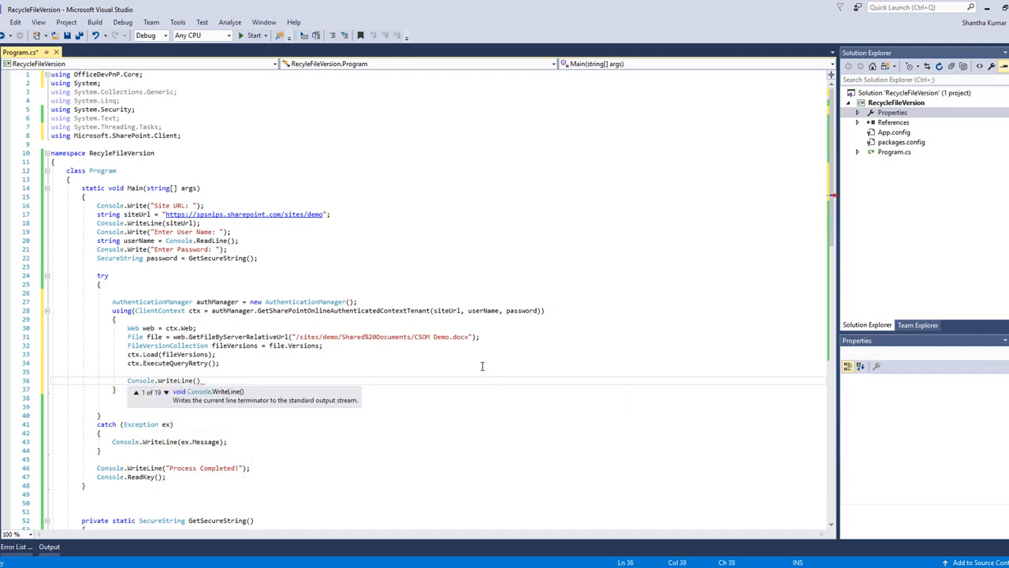
pyautogui.write('"')
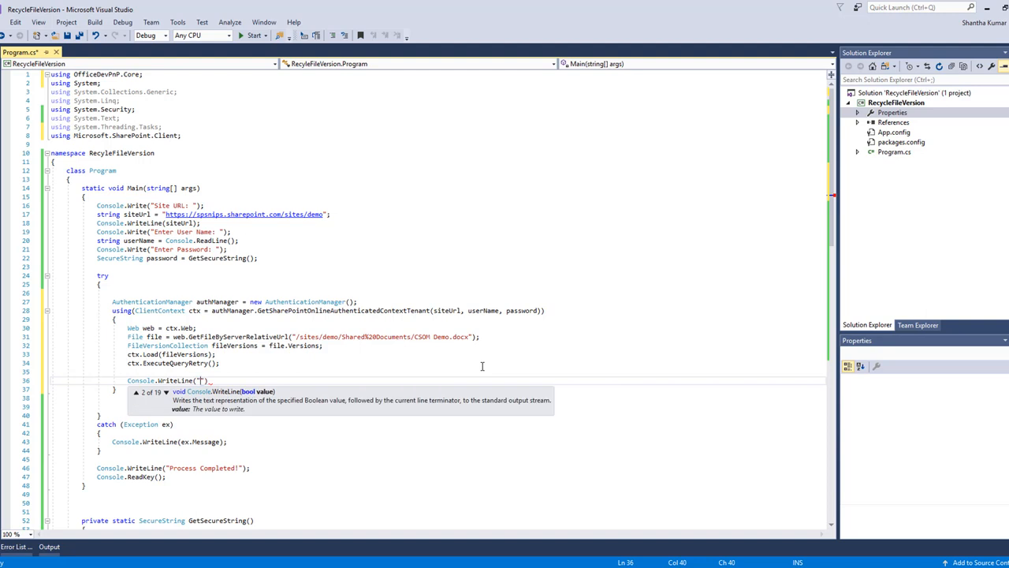
pyautogui.write('Total File Versions:')
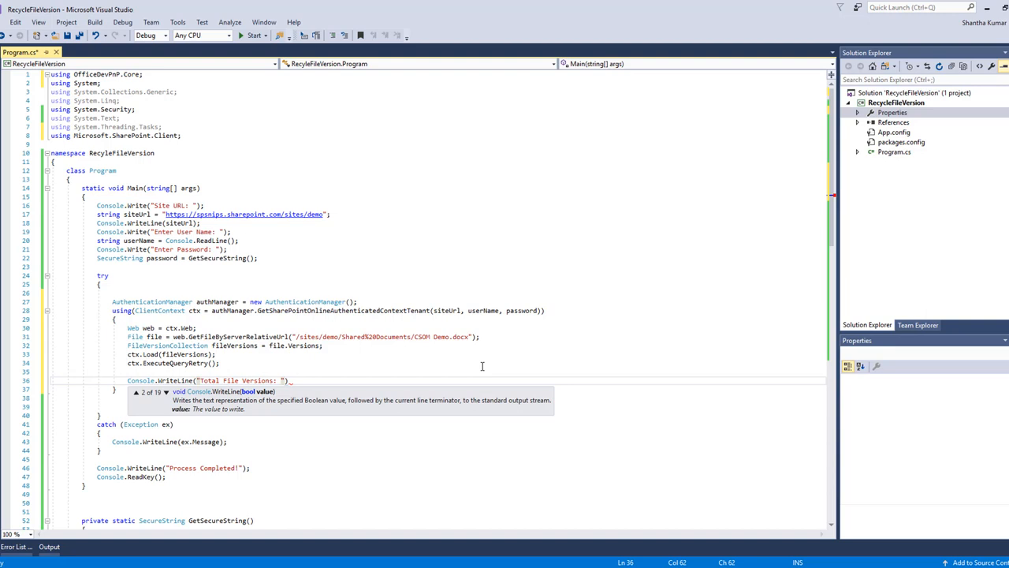
pyautogui.write('"+ fileVersions.')
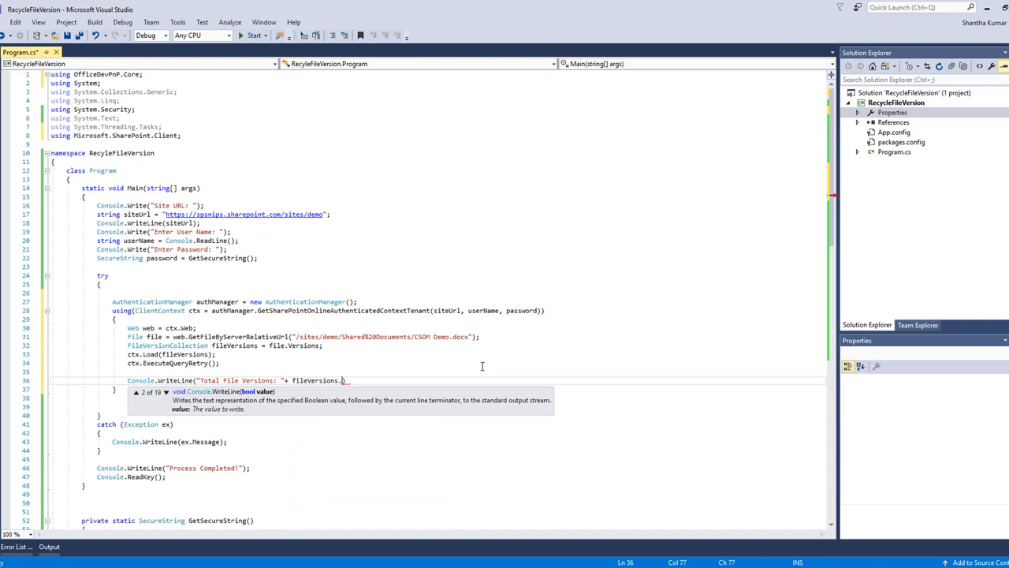
pyautogui.write('co')
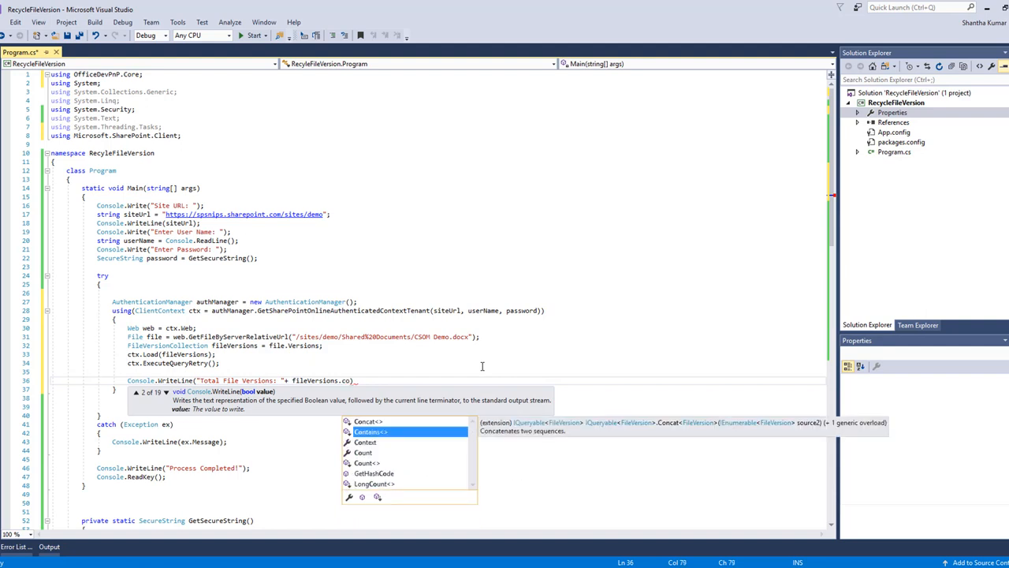
pyautogui.write('Count.tost')
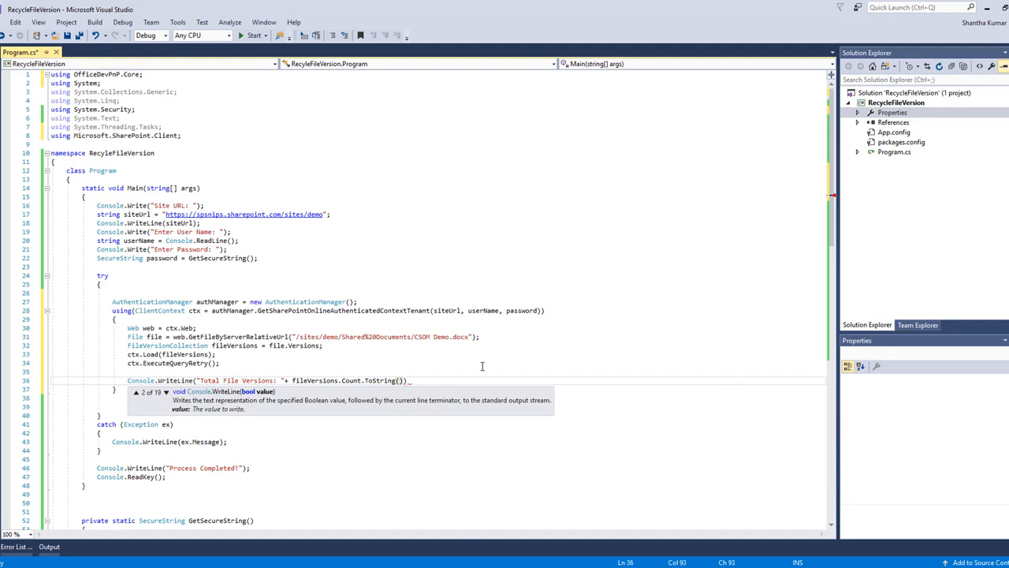
pyautogui.write(';')
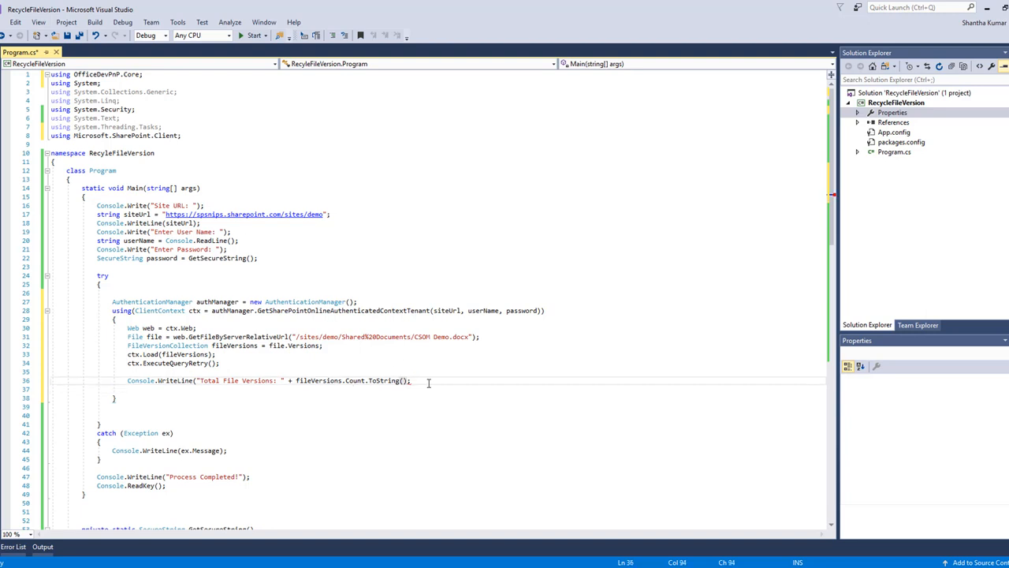
pyautogui.write(')')
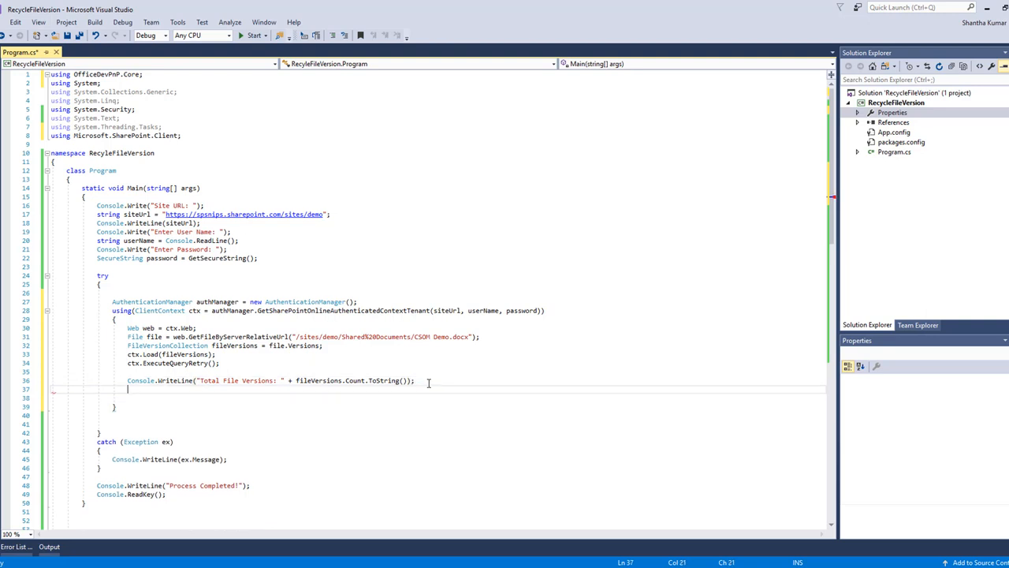
# Write a foreach loop over fileVersions declaring each item as FileVersion fv.
pyautogui.write('f')
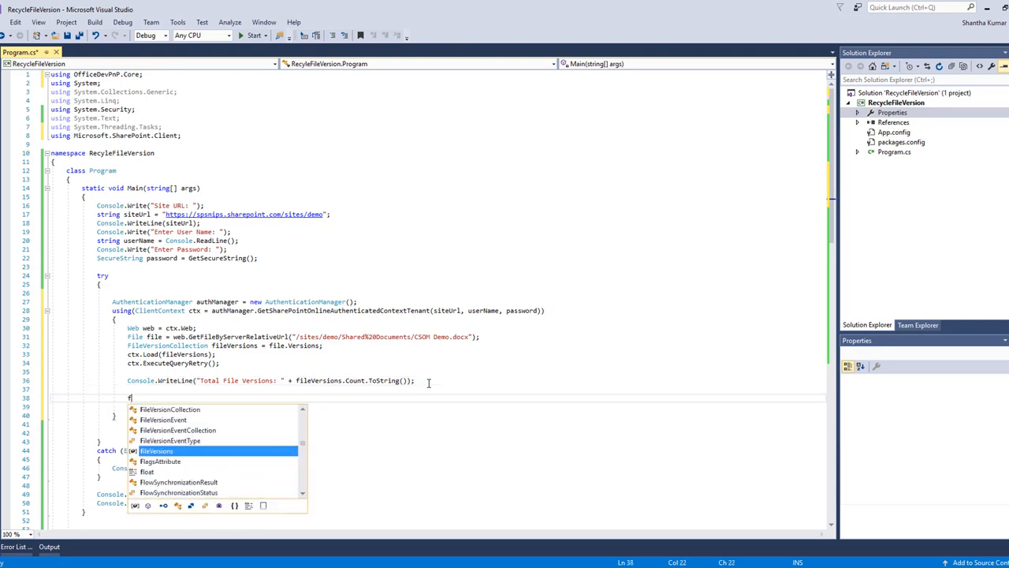
pyautogui.write('foreach')
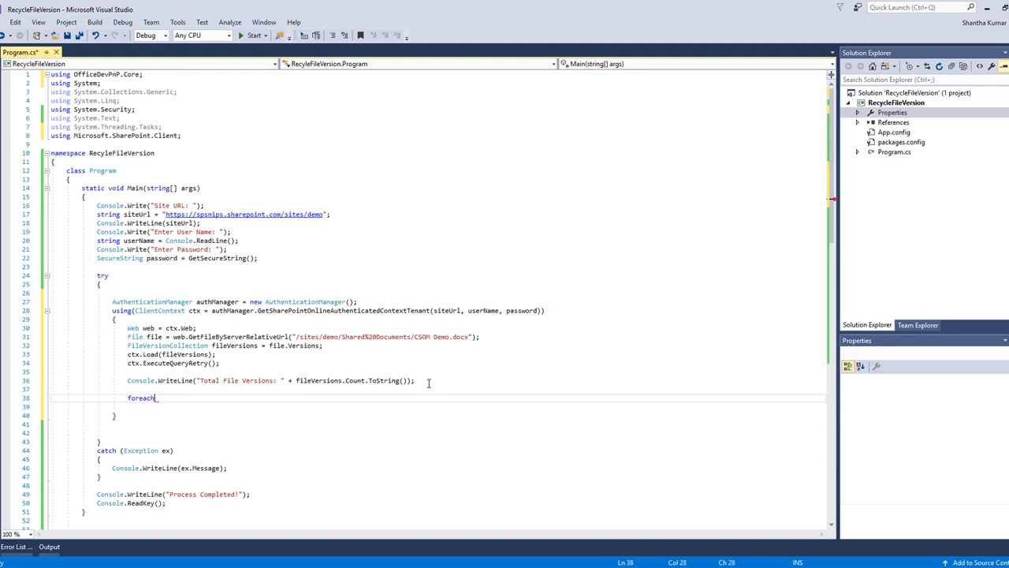
pyautogui.write('(FileVersion fv in fileVer)')
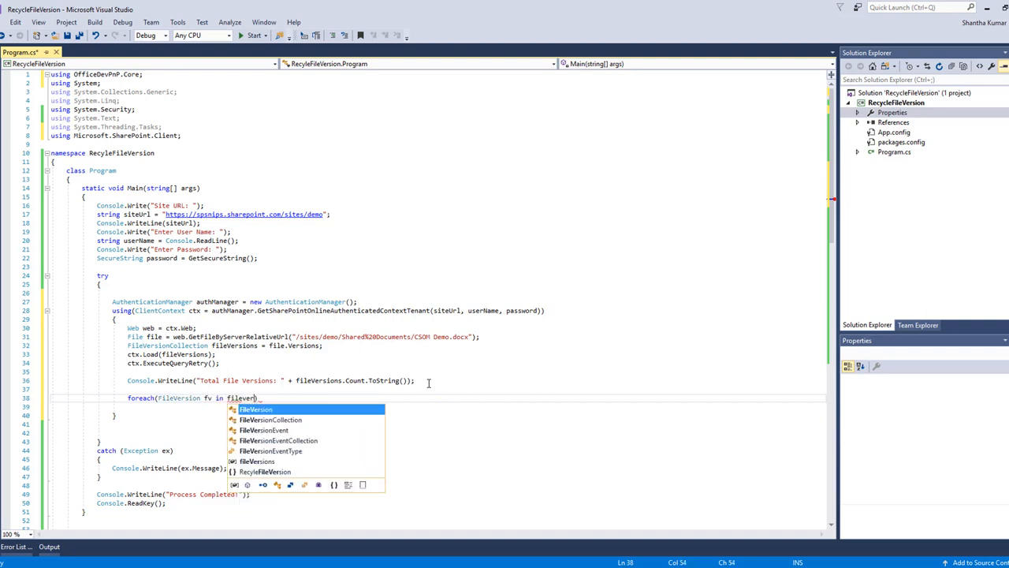
pyautogui.write('fileVersions')
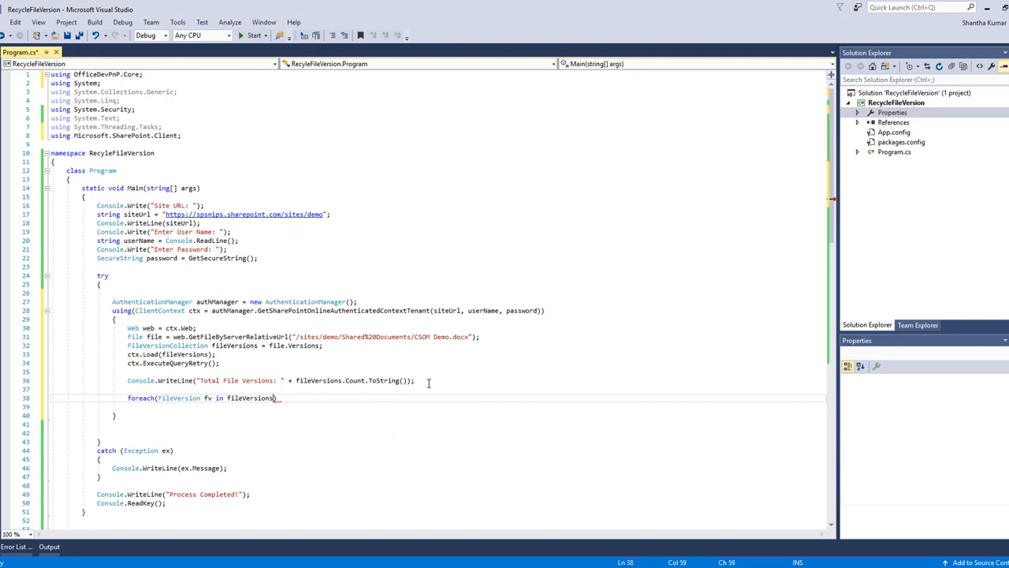
pyautogui.press('Enter')
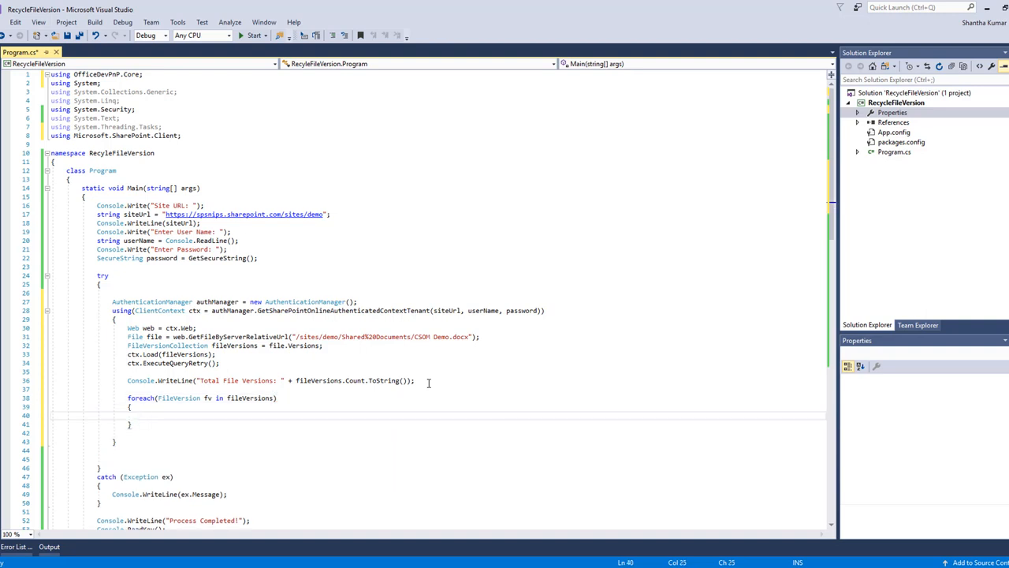
# Print each version's URL, ID and VersionLabel with tab separators, then start the app.
pyautogui.write('Console')
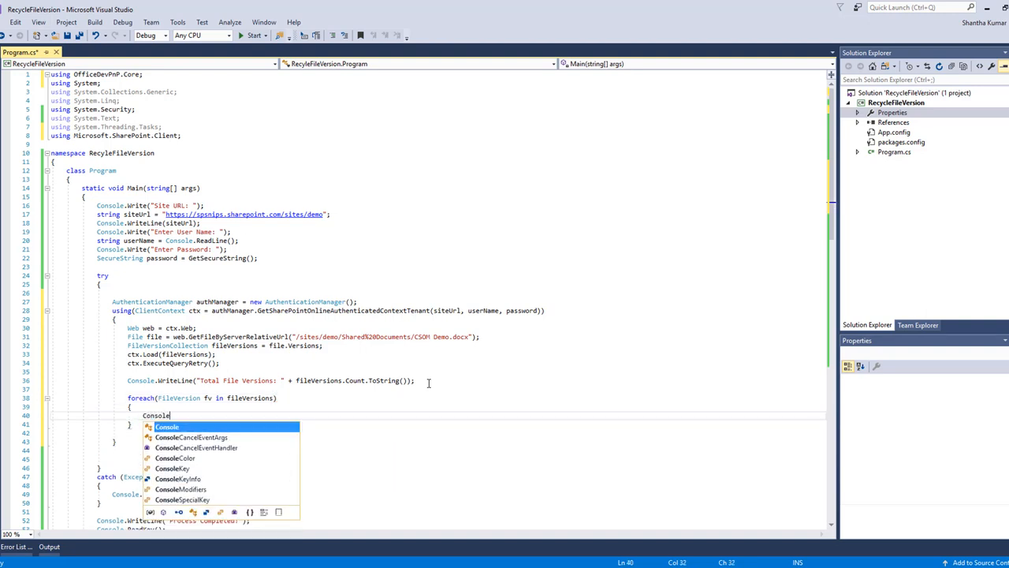
pyautogui.write('.wri')
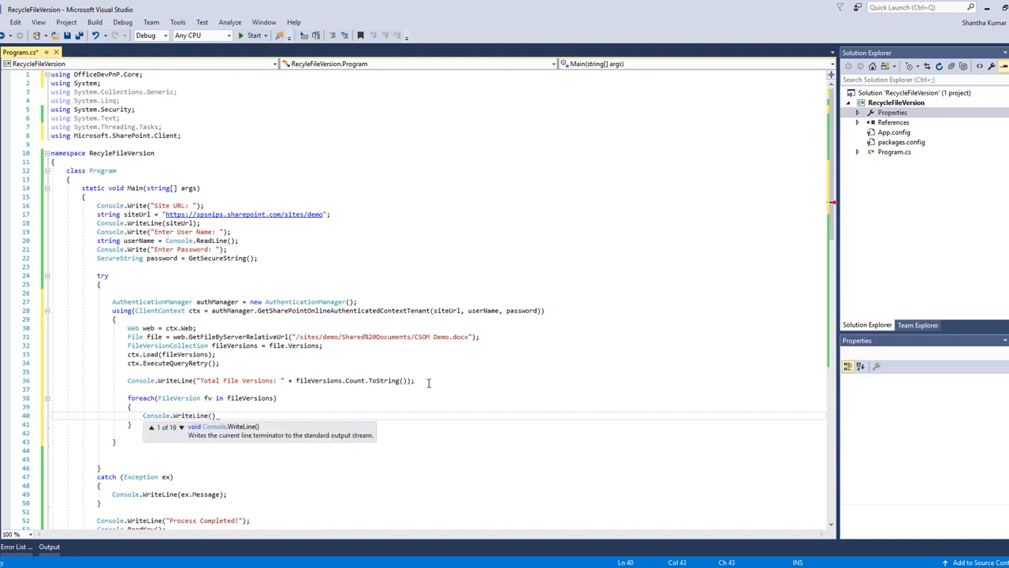
pyautogui.write('URl')
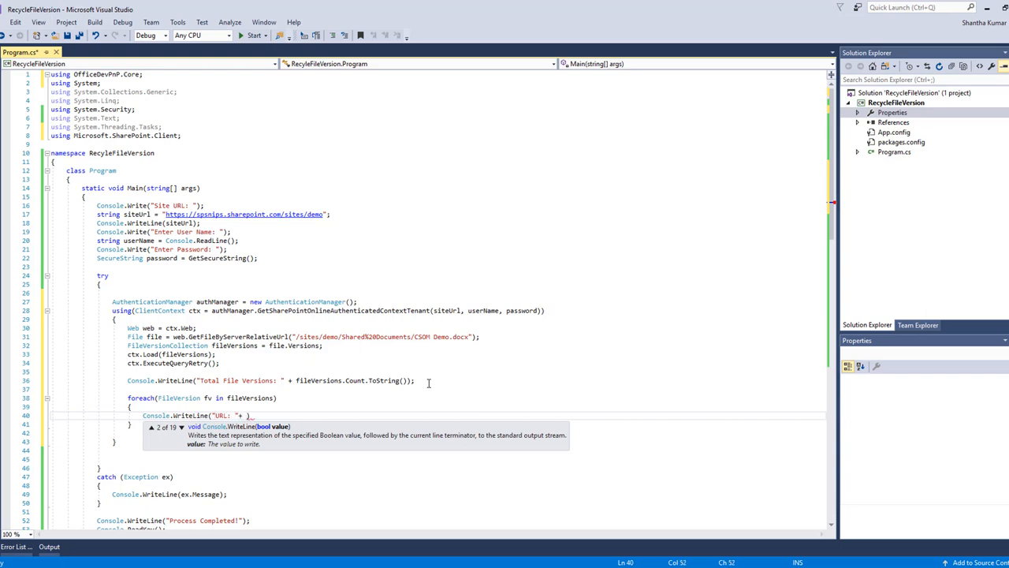
pyautogui.write('fv.url+')
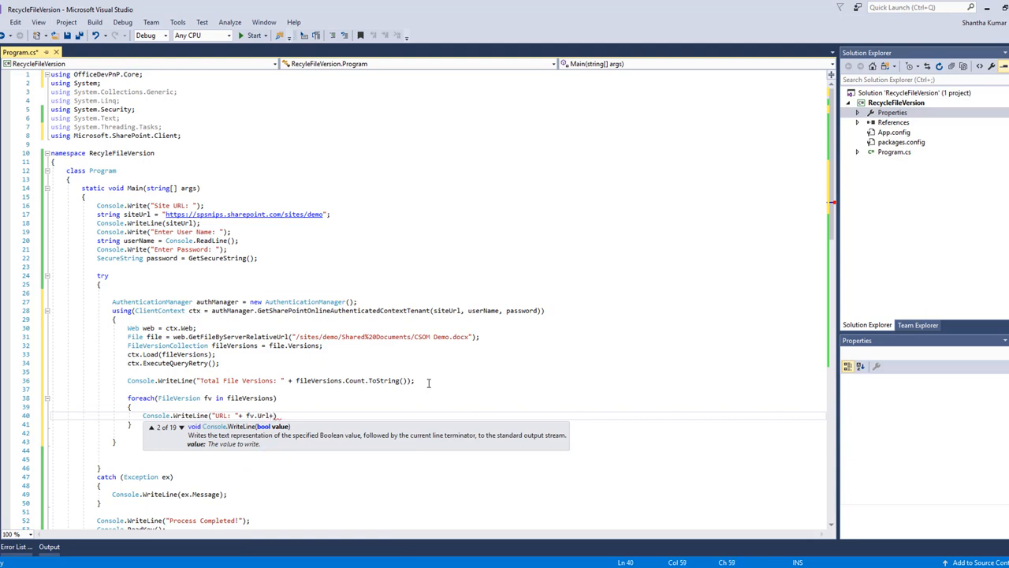
pyautogui.write('\\t"')
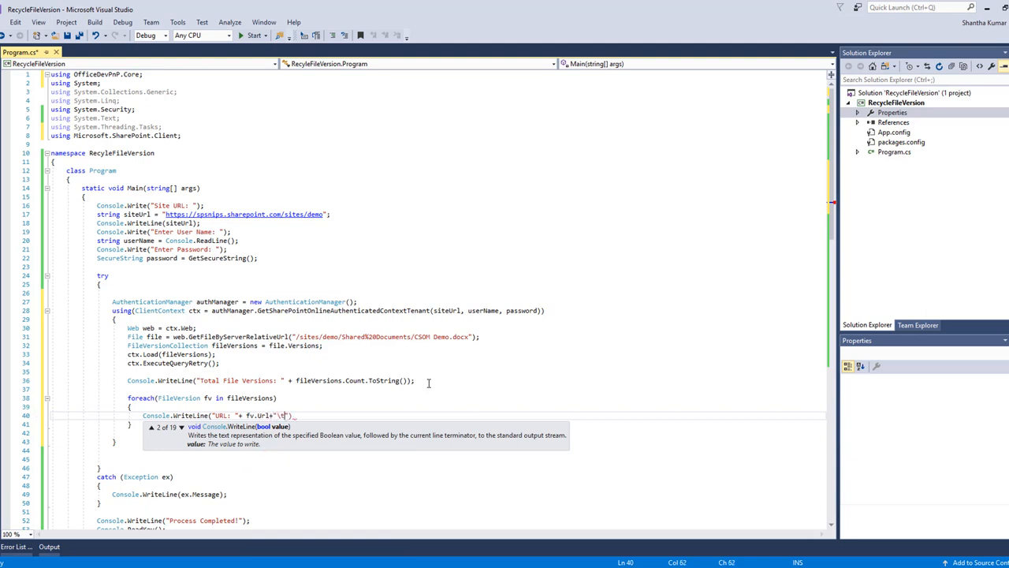
pyautogui.write('ID:')
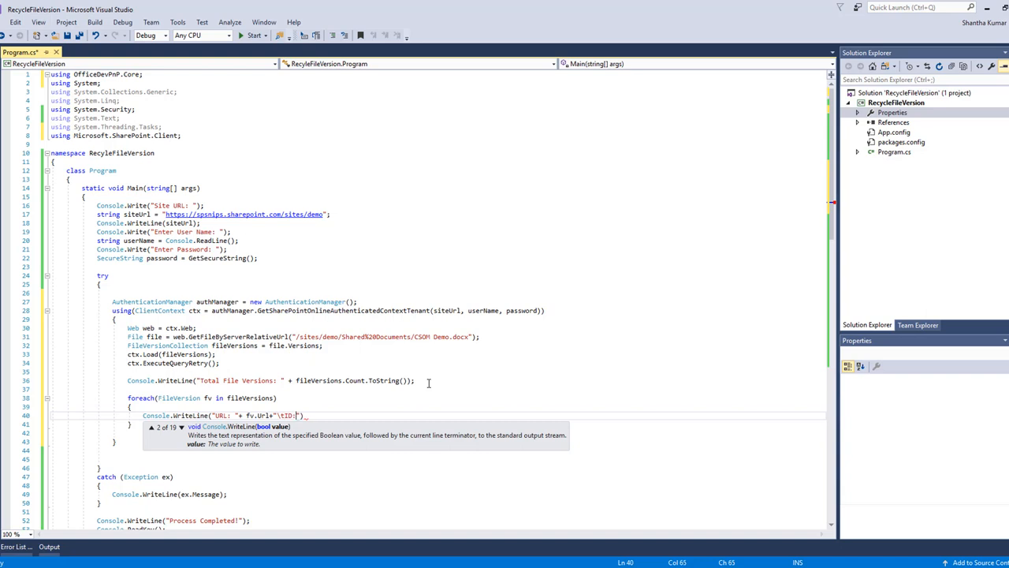
pyautogui.write('+ fv.ID+"\\tLabel:')
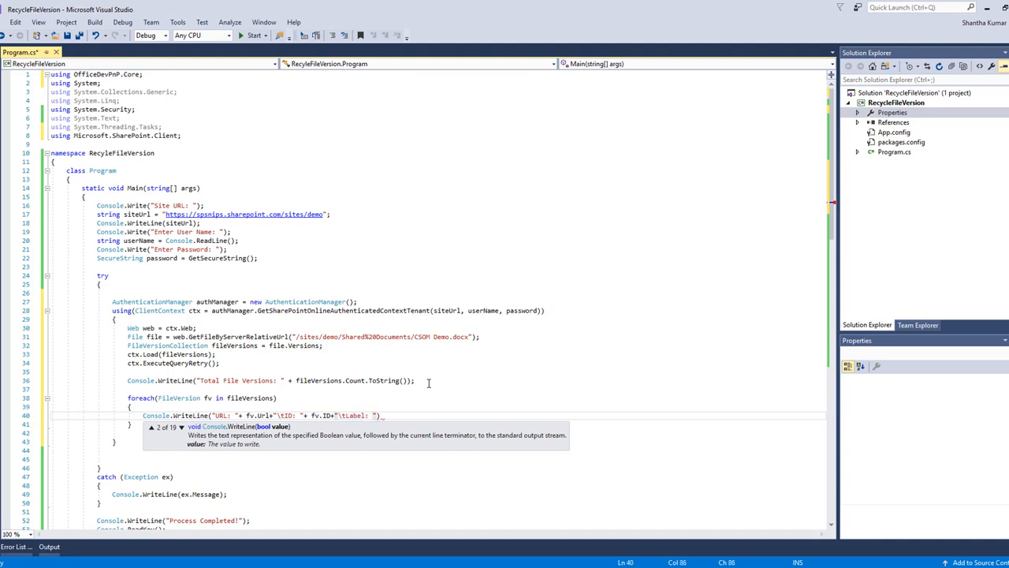
pyautogui.write('fv.v')
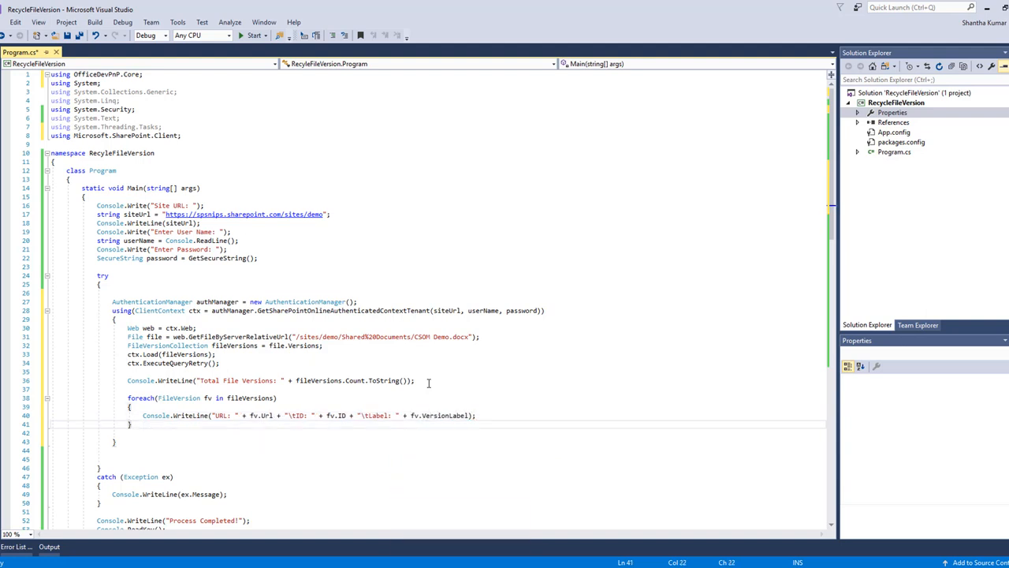
pyautogui.click(235, 36)
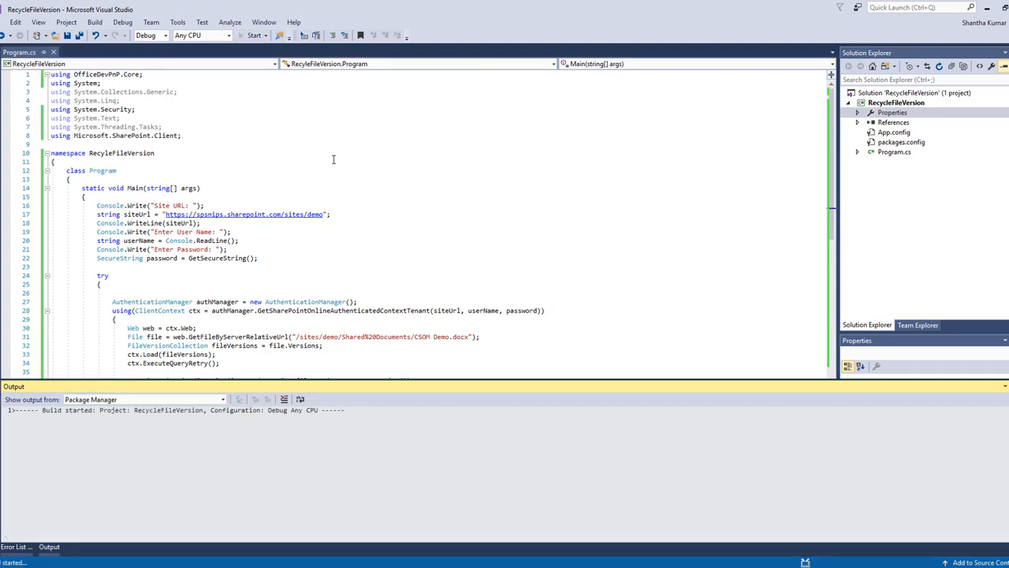
# Close the finished console window and return to the saved Program.cs editor.
pyautogui.click(269, 35)
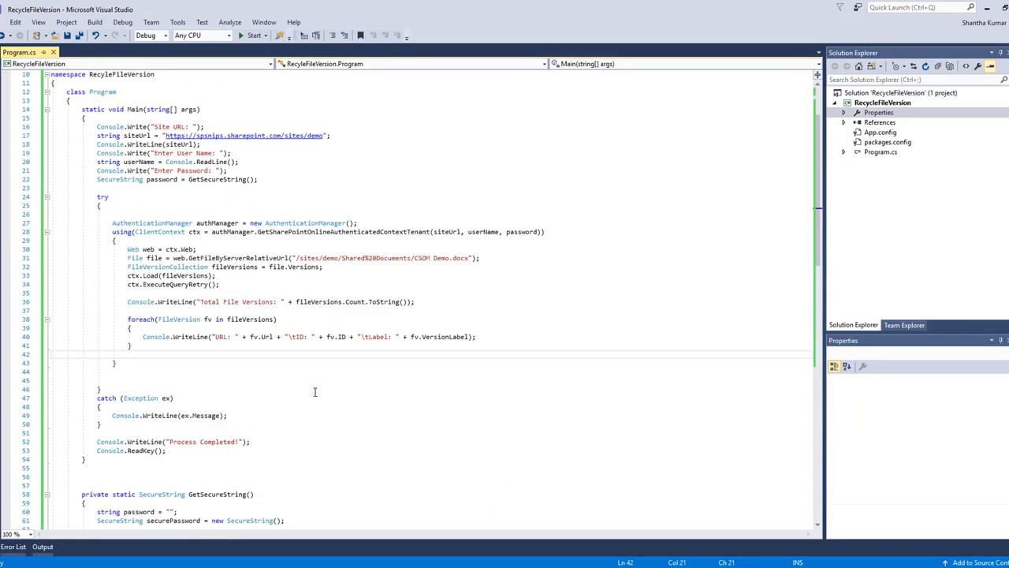
pyautogui.moveTo(300, 374)
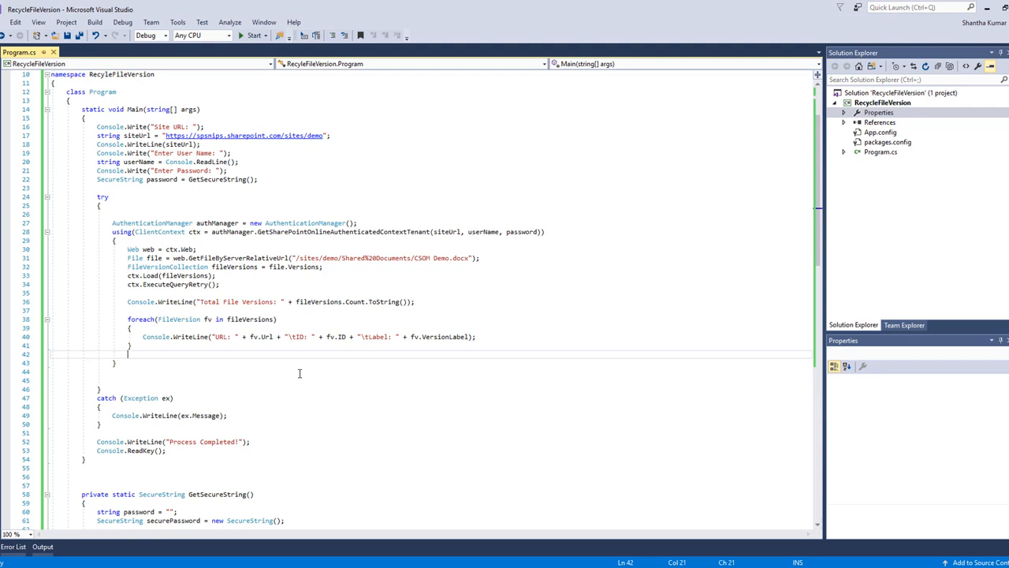
# Add fileVersions.RecycleByID(512) and ctx.ExecuteQueryRetry(), comment out the listing code, and run.
pyautogui.write('fileVersions')
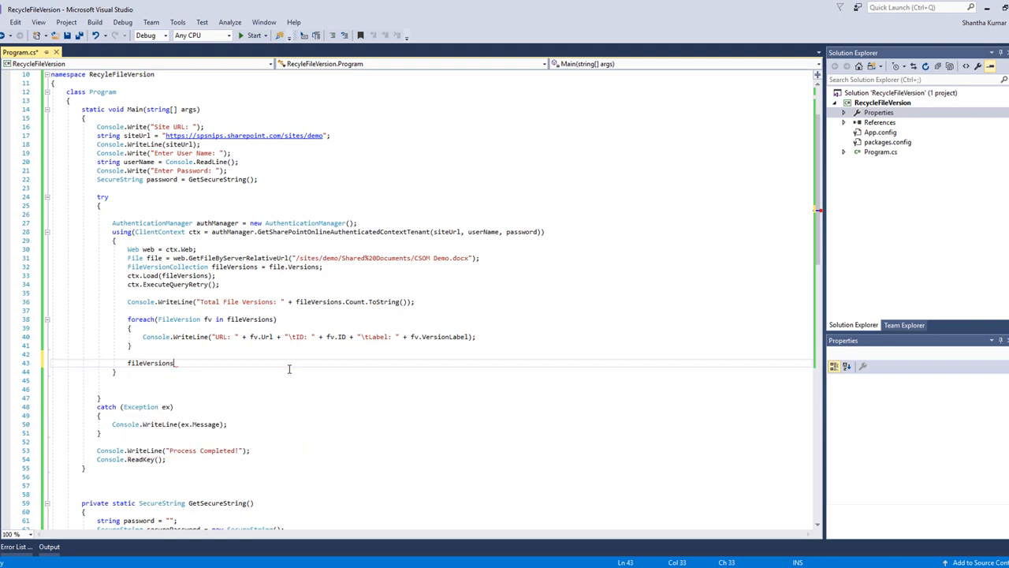
pyautogui.write('.')
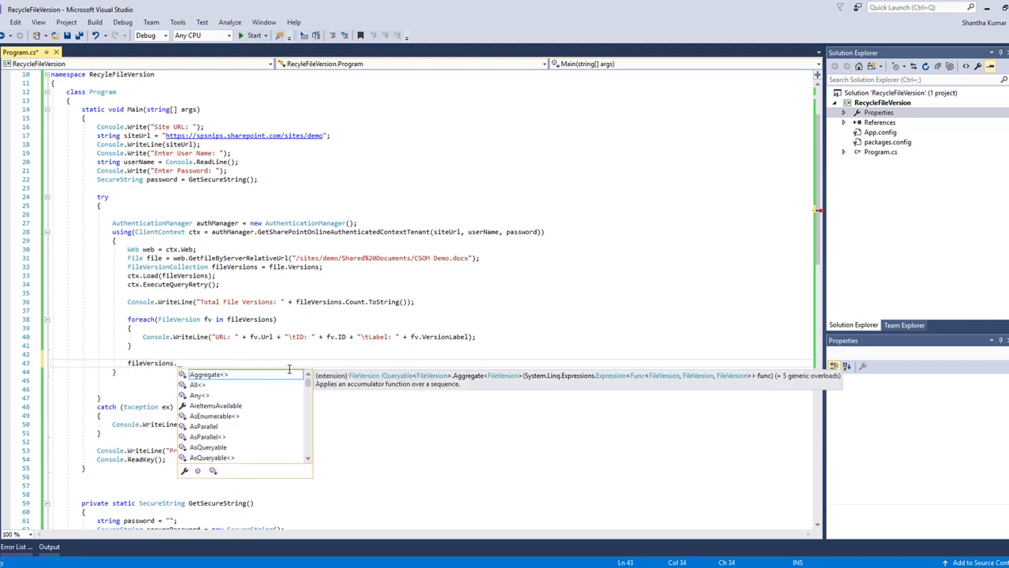
pyautogui.write('RecycleByID')
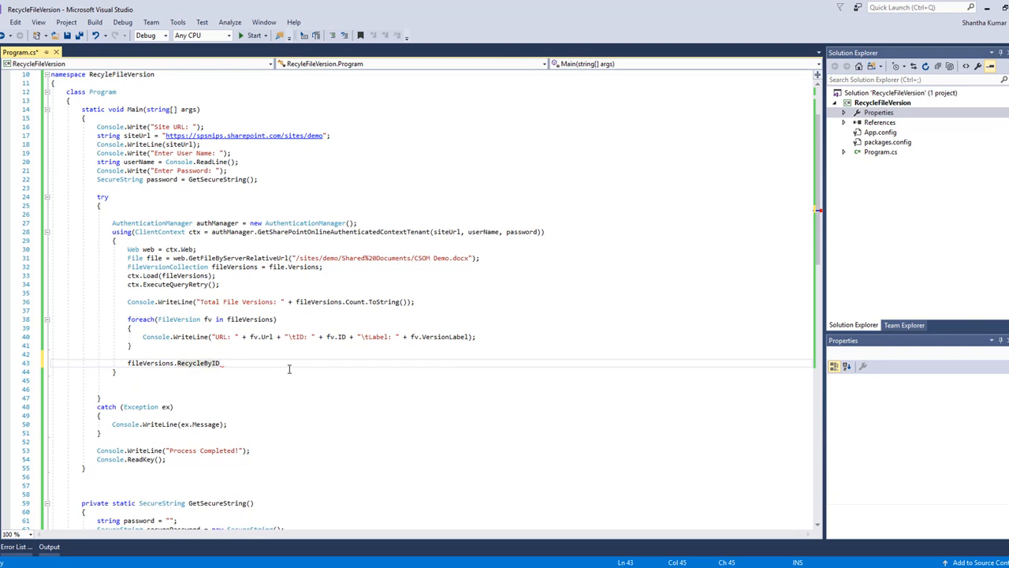
pyautogui.write('(51)')
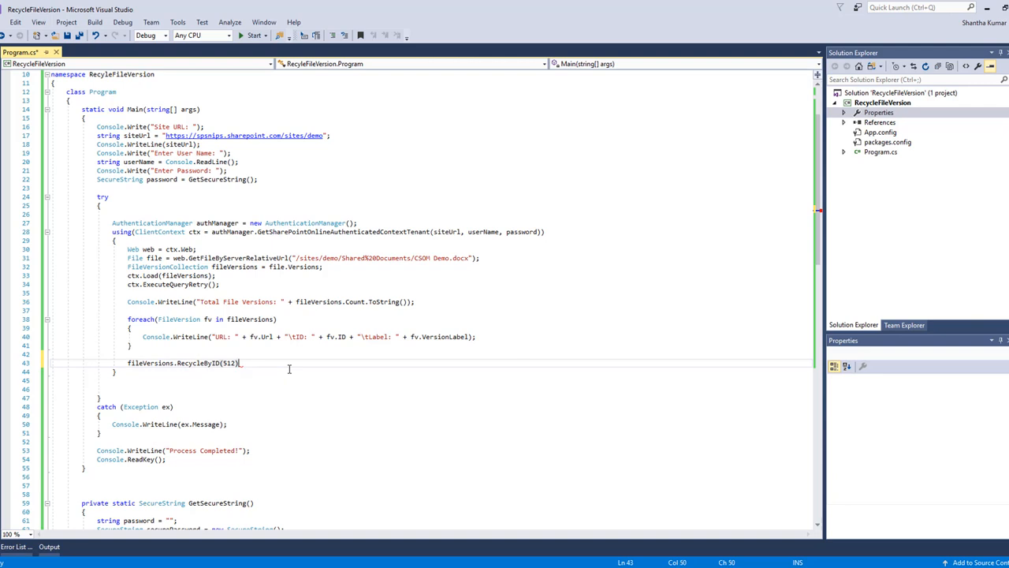
pyautogui.write('ctx')
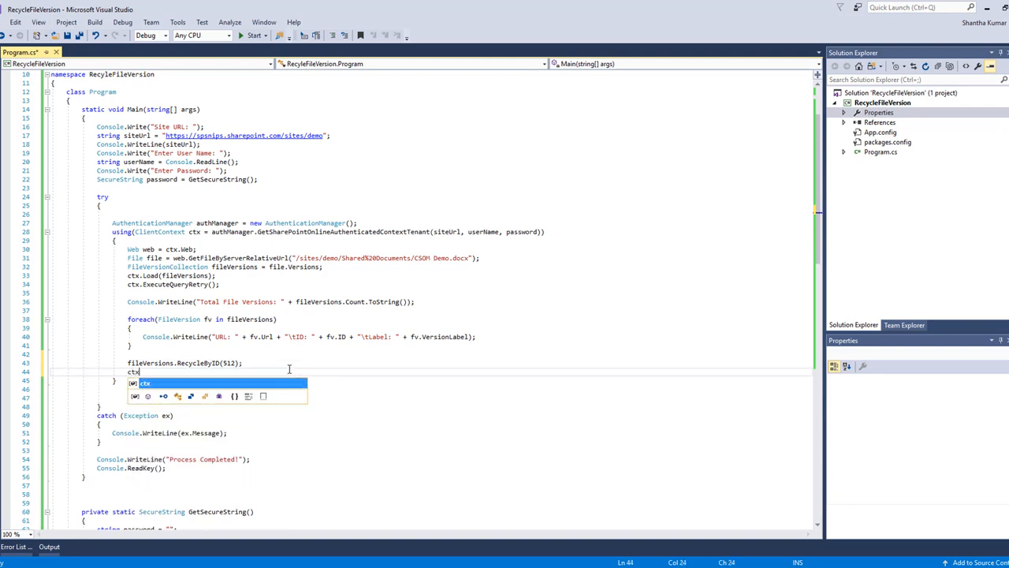
pyautogui.write('ex')
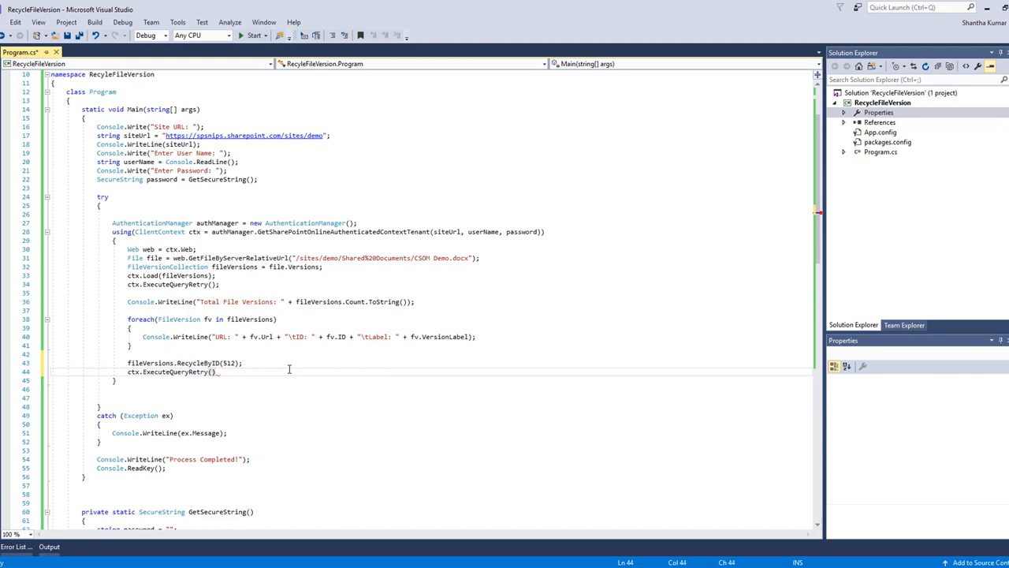
pyautogui.moveTo(126, 302); pyautogui.dragTo(130, 345)
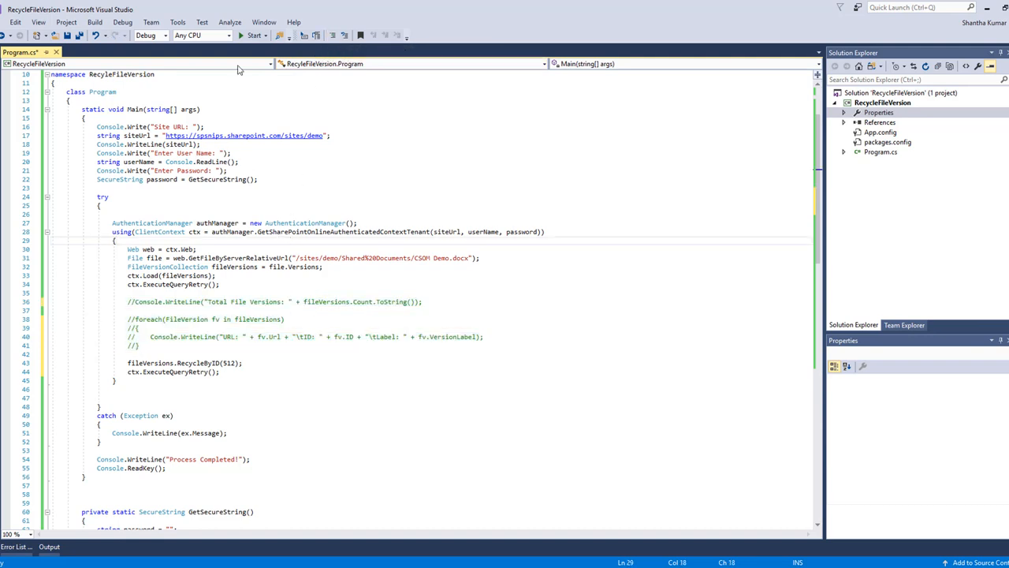
pyautogui.click(238, 35)
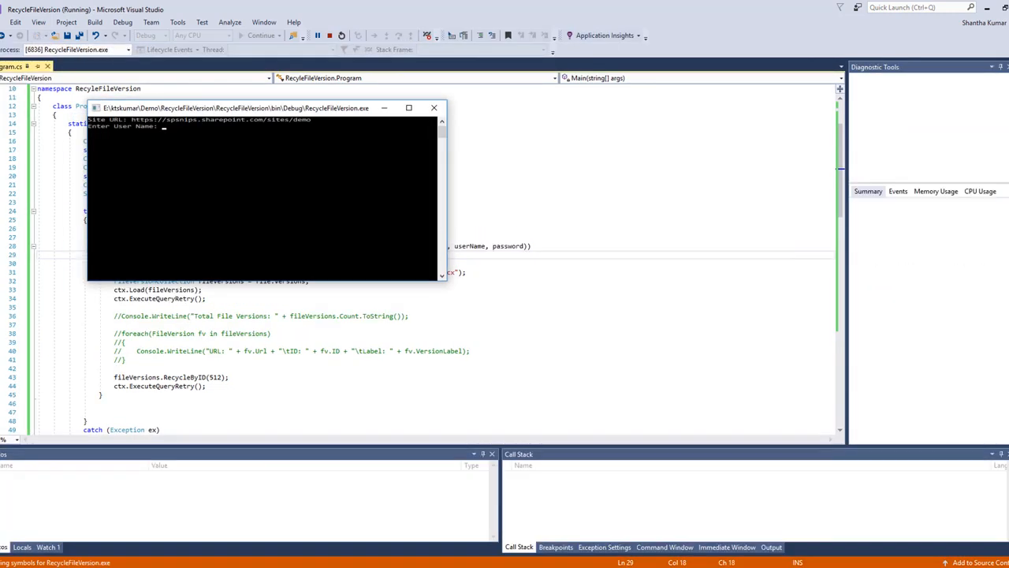
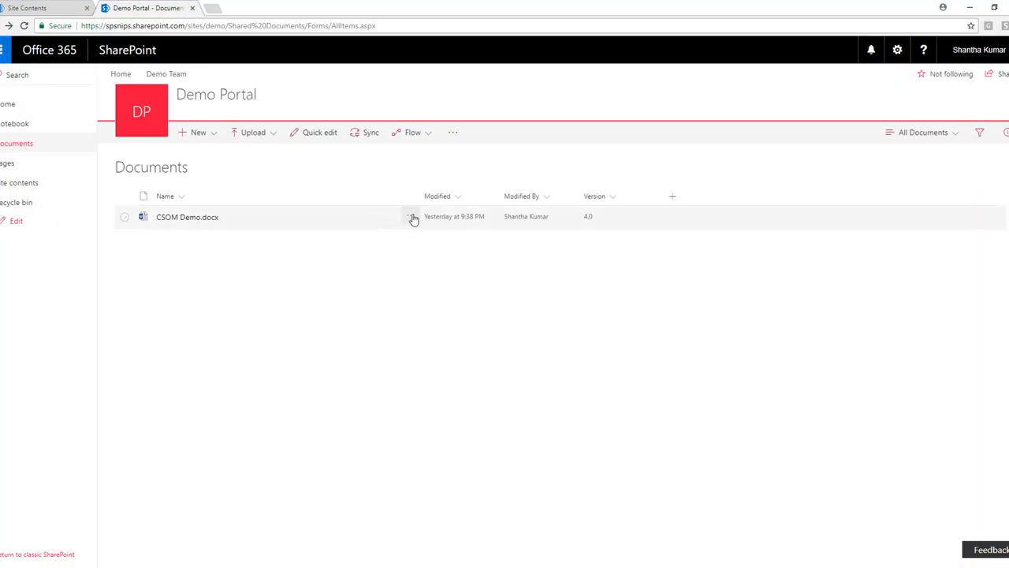
# Review CSOM Demo.docx version history showing only 4.0, 3.0 and 2.0, then close it.
pyautogui.click(411, 217)
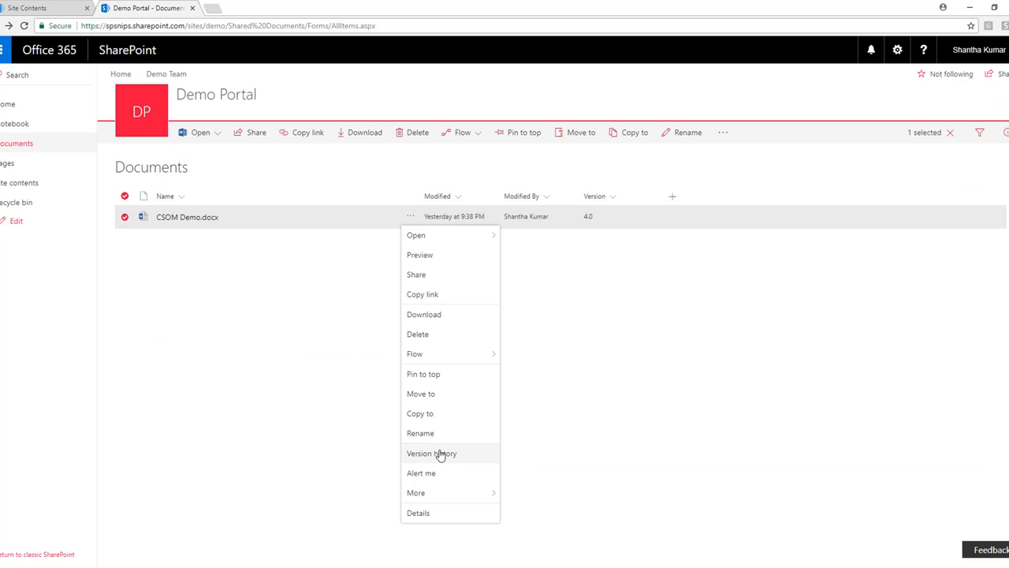
pyautogui.click(430, 453)
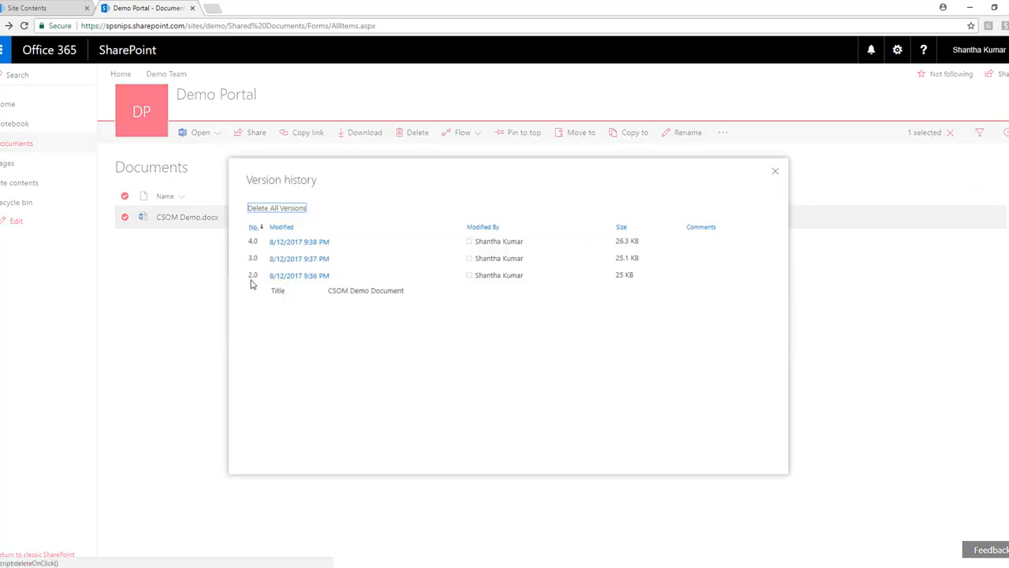
pyautogui.moveTo(778, 171)
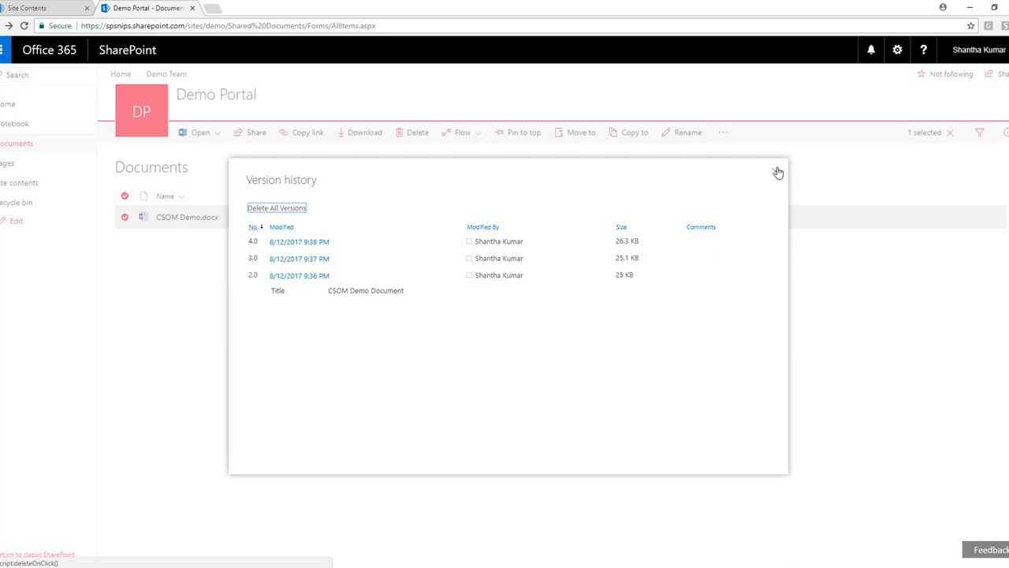
pyautogui.click(778, 172)
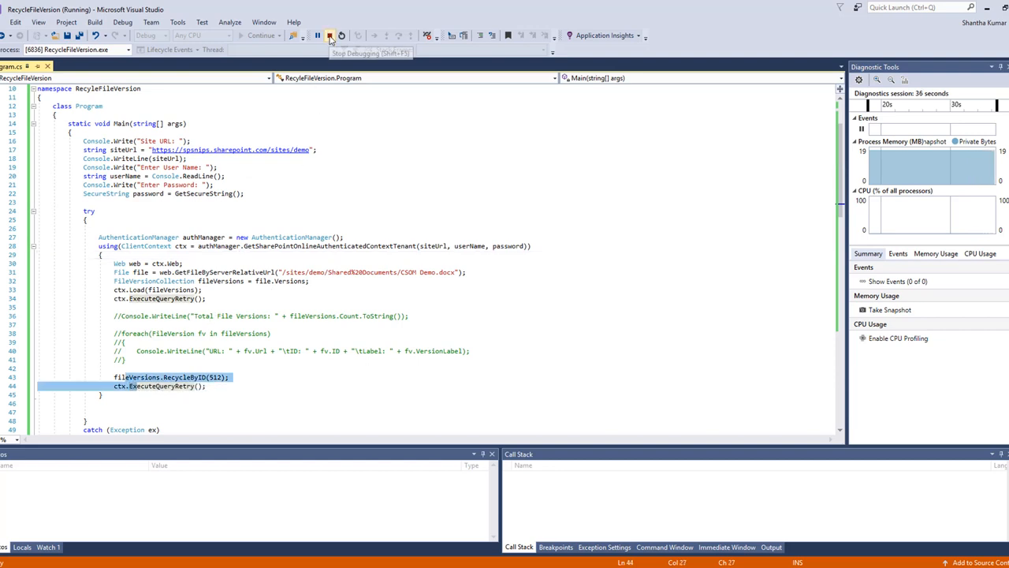
pyautogui.click(329, 36)
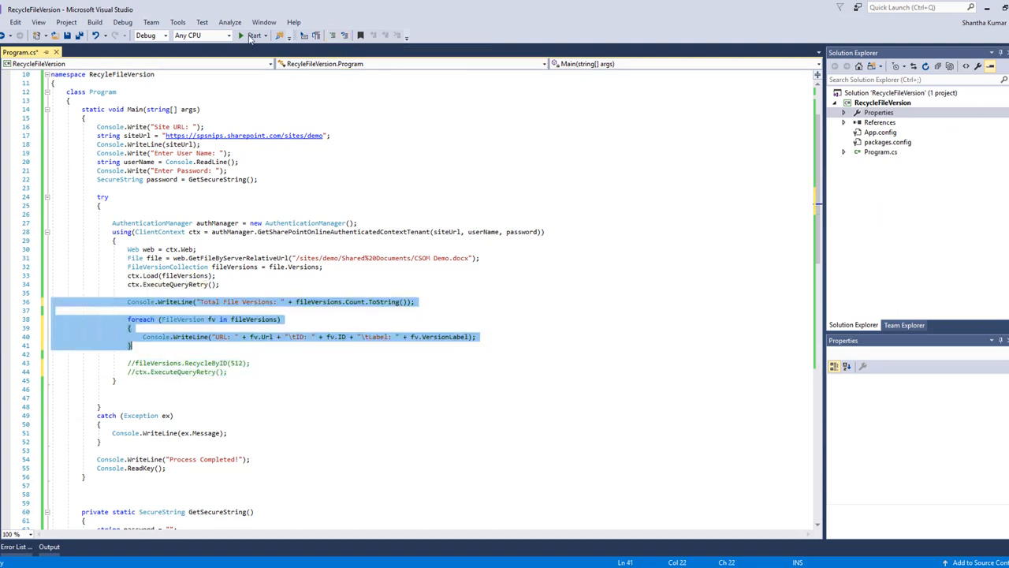
pyautogui.click(241, 35)
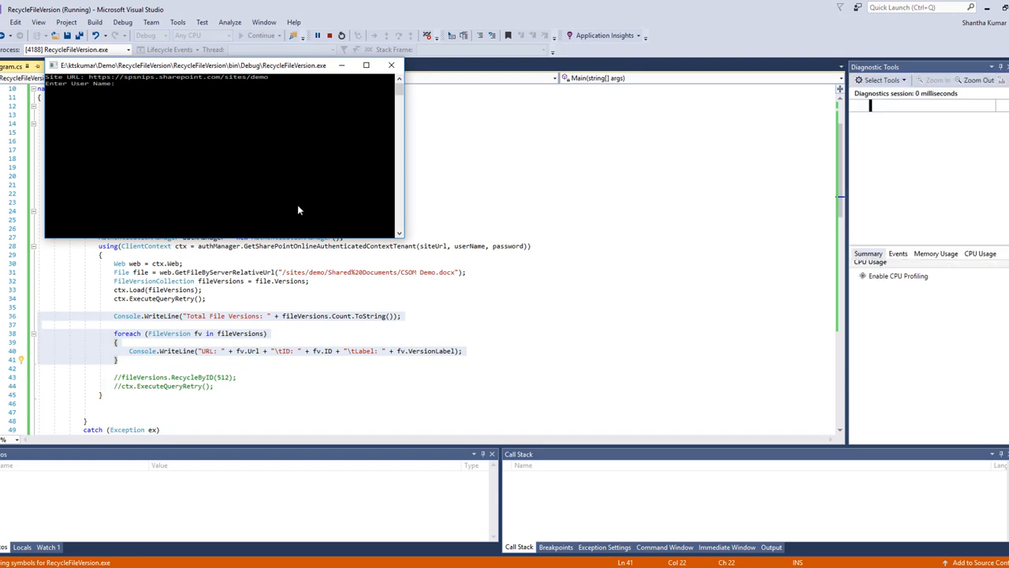
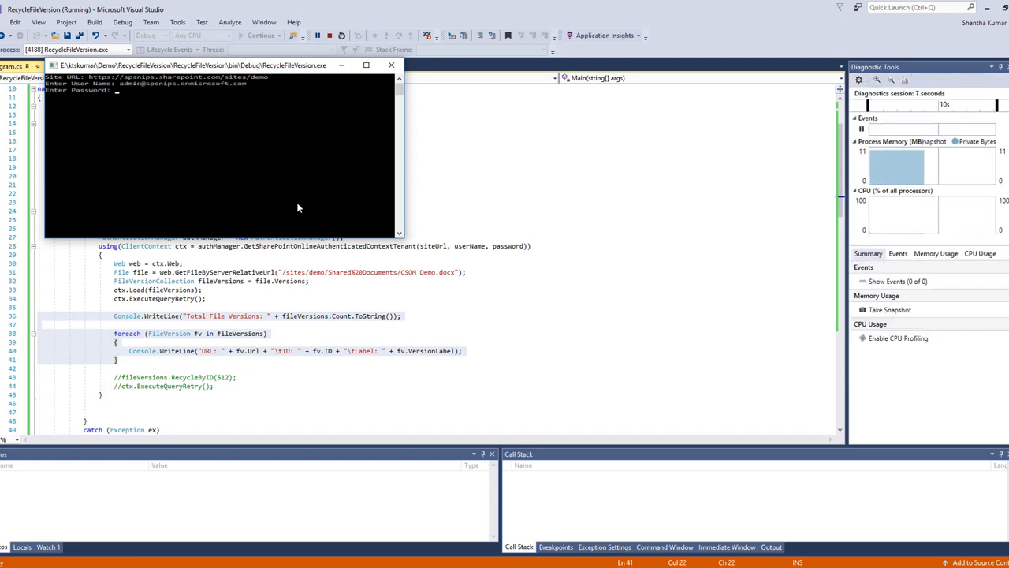
pyautogui.write('*********')
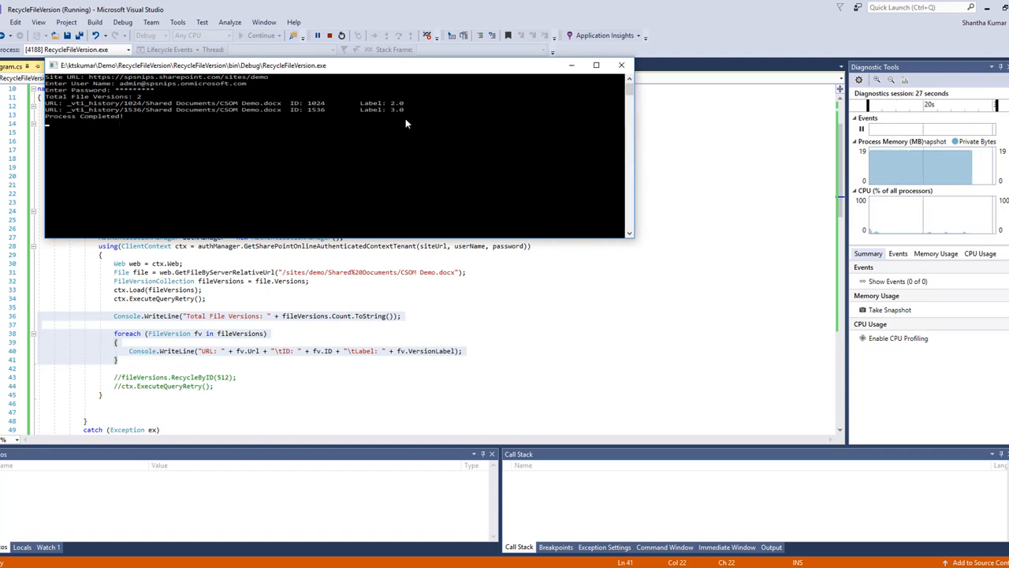
pyautogui.moveTo(444, 143)
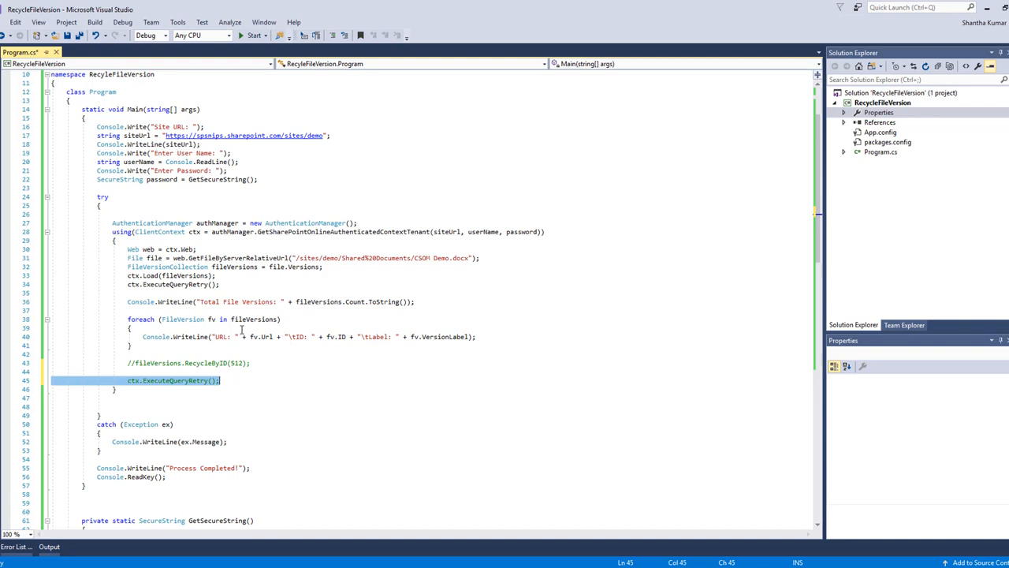
# Add fileVersions.RecycleByLabel("3.0"), then rerun the listing app and enter the password.
pyautogui.write('fileversion')
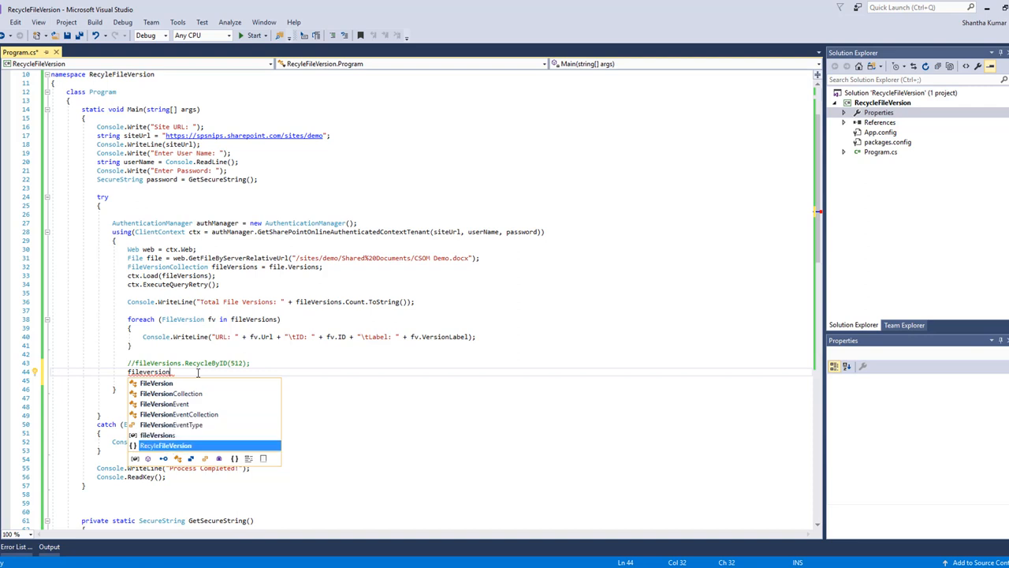
pyautogui.write('.rec')
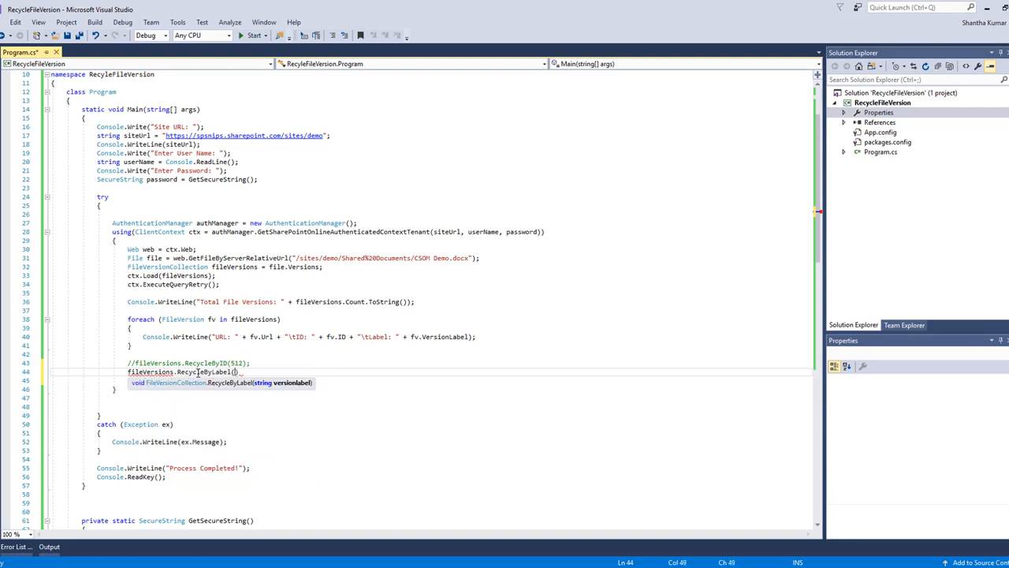
pyautogui.write('"3.0"')
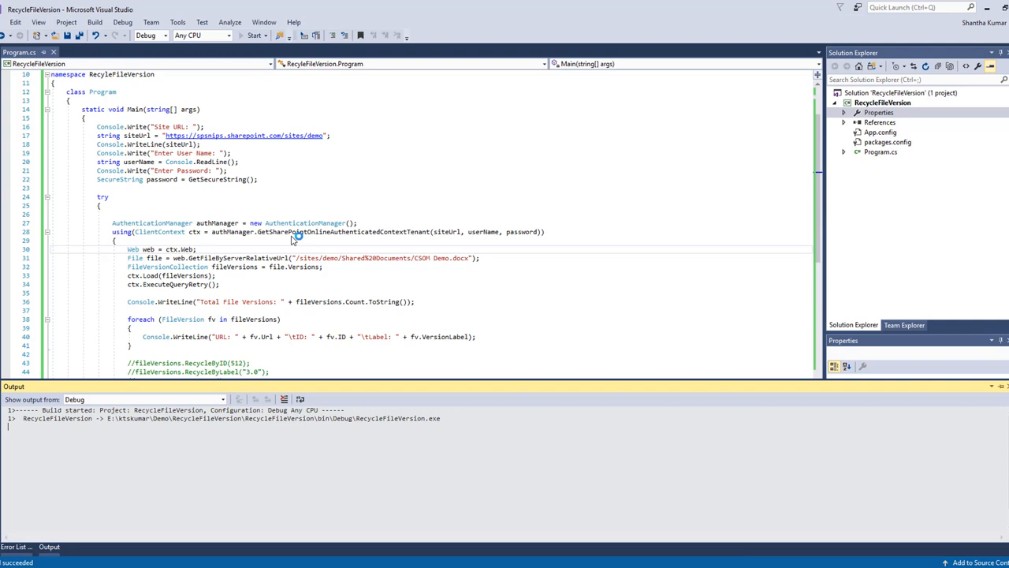
pyautogui.click(251, 33)
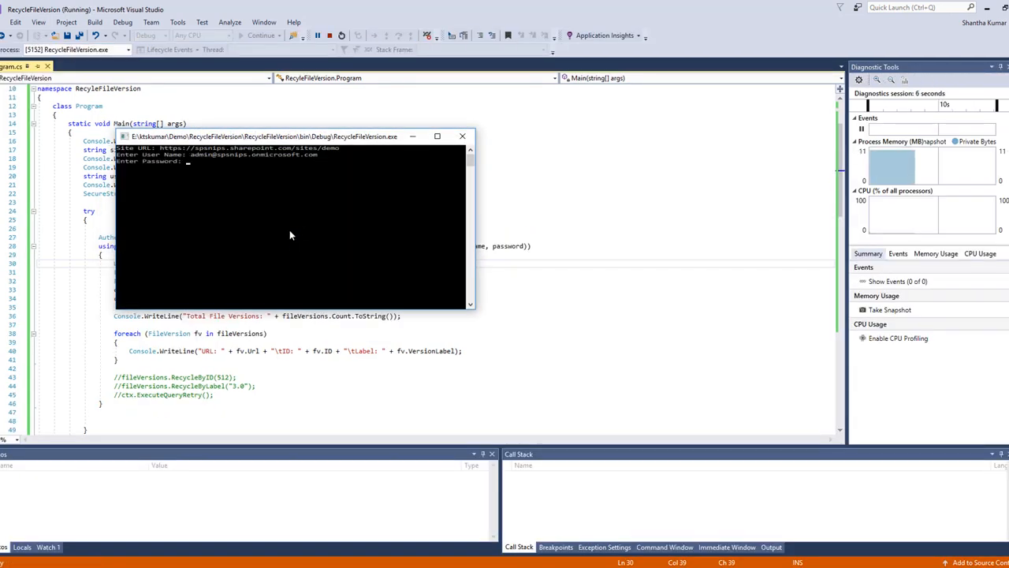
pyautogui.write('********')
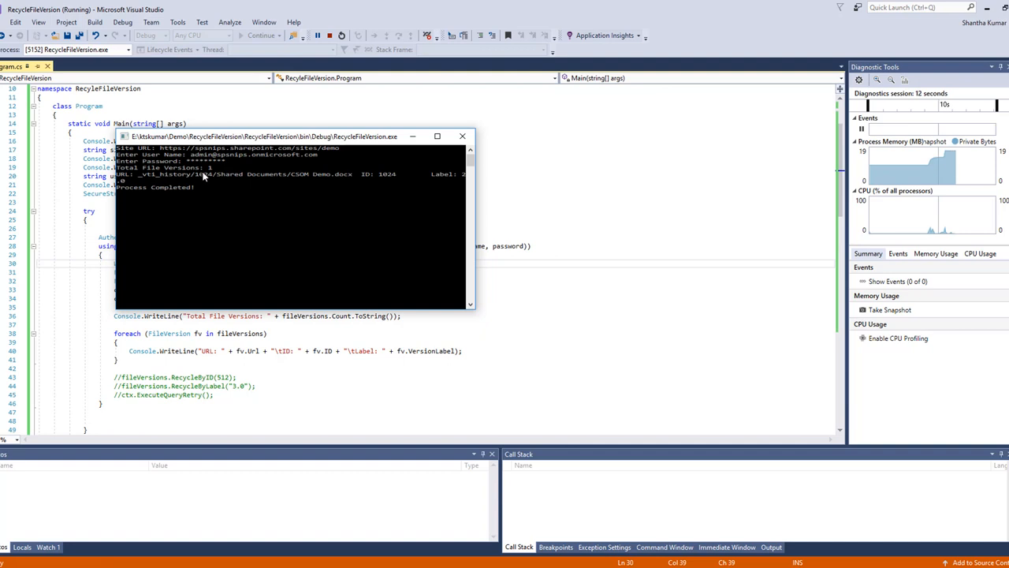
pyautogui.moveTo(477, 191)
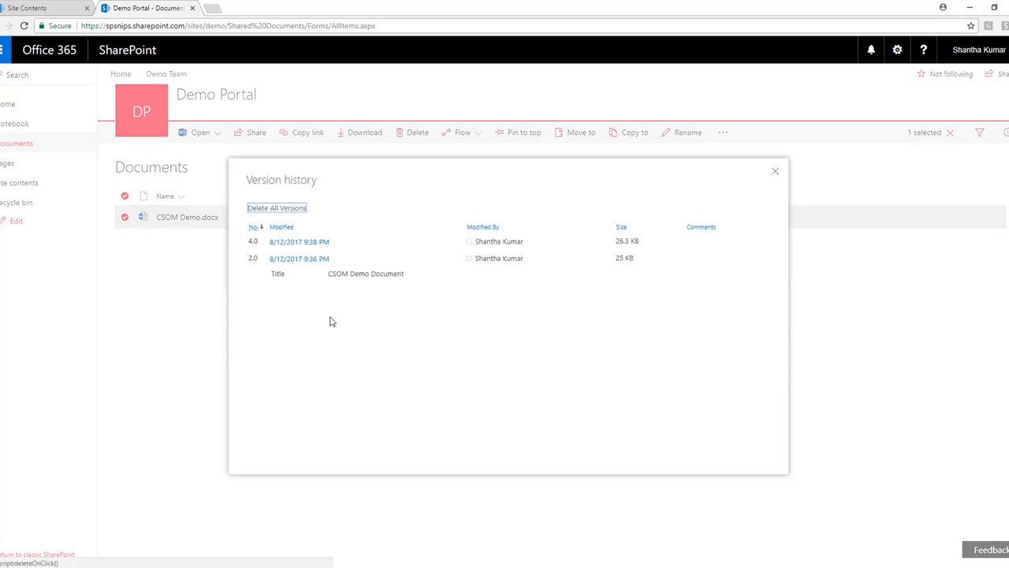
pyautogui.moveTo(699, 281)
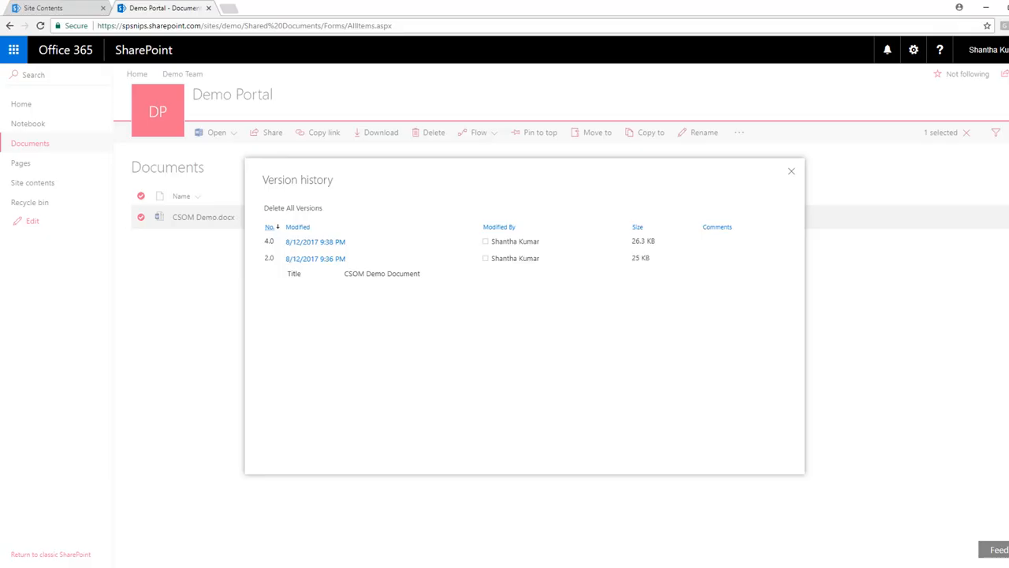
# Close CSOM Demo.docx's version history after confirming only 4.0 and 2.0 remain.
pyautogui.click(791, 171)
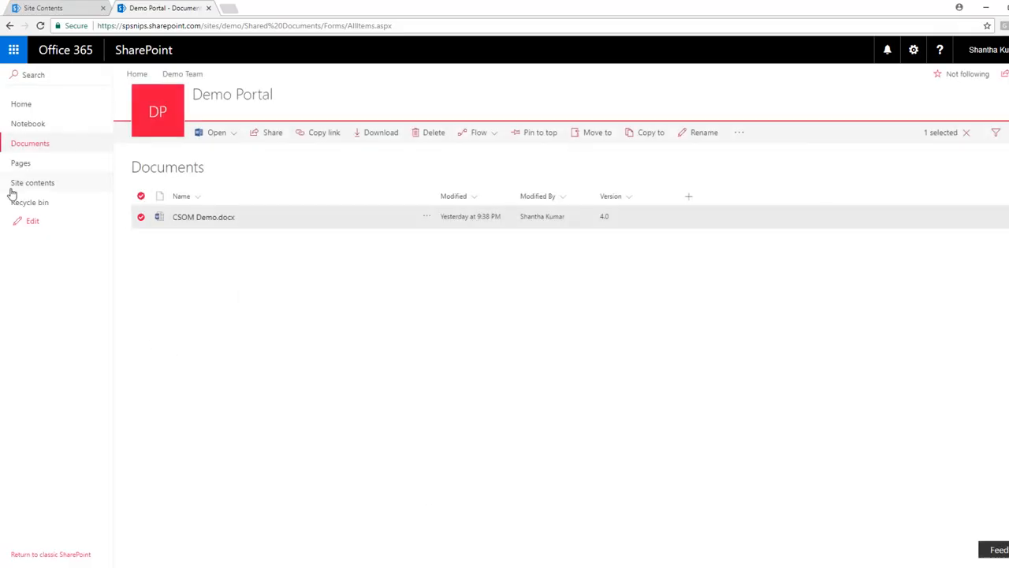
# Restore CSOM Demo.docx version 1.0 from the site recycle bin, then return to Documents.
pyautogui.click(30, 202)
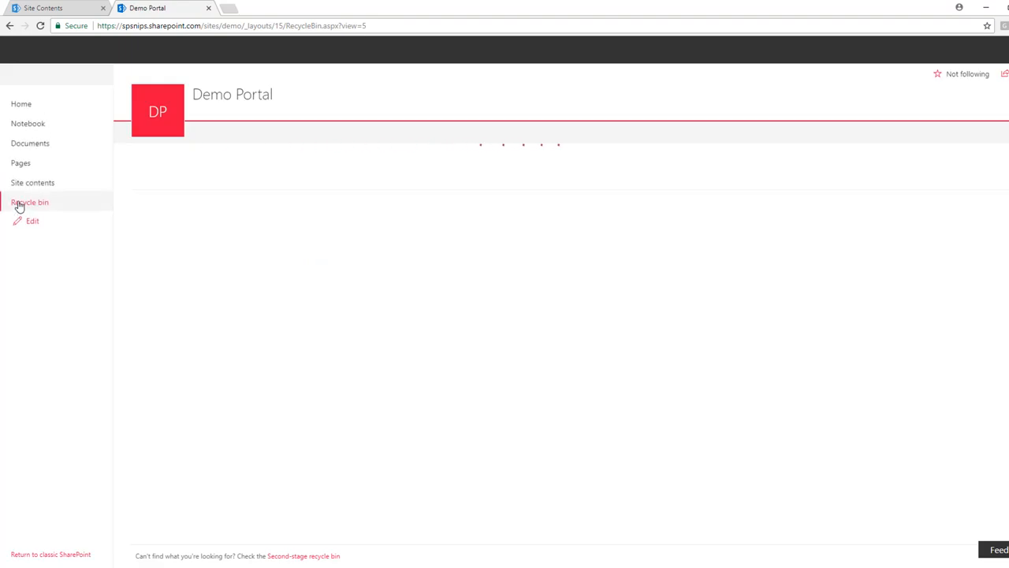
pyautogui.click(29, 202)
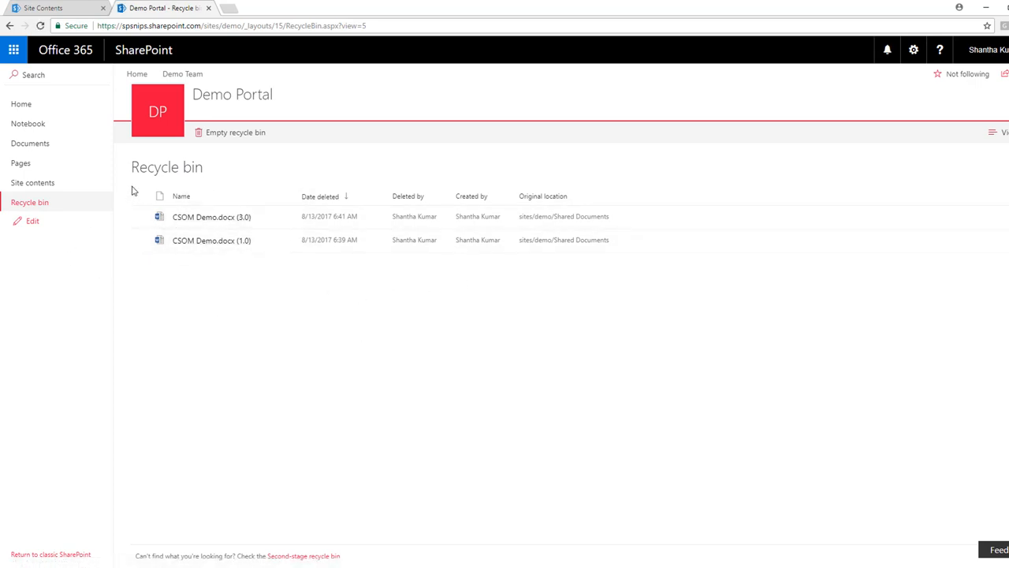
pyautogui.moveTo(147, 254)
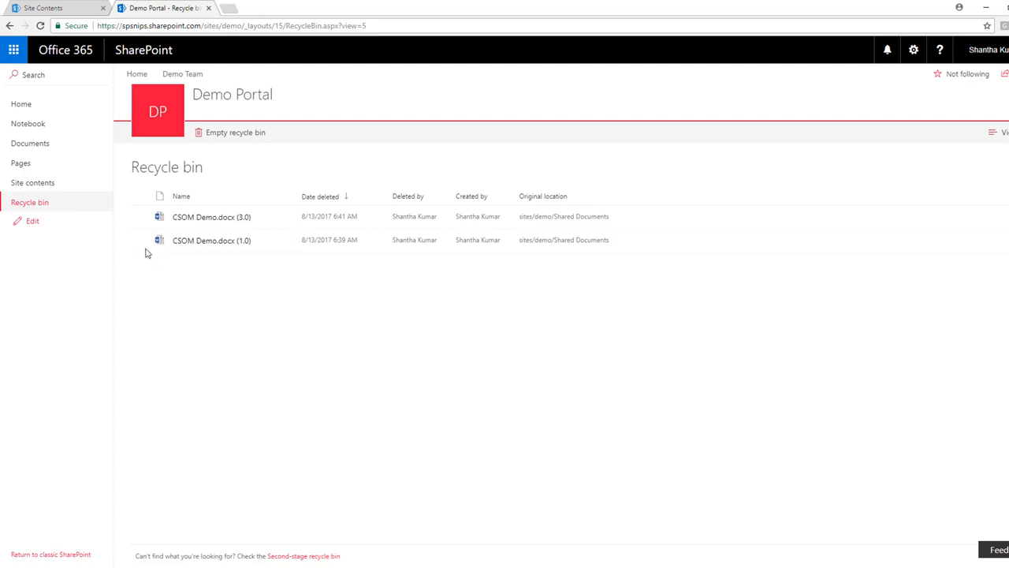
pyautogui.click(159, 239)
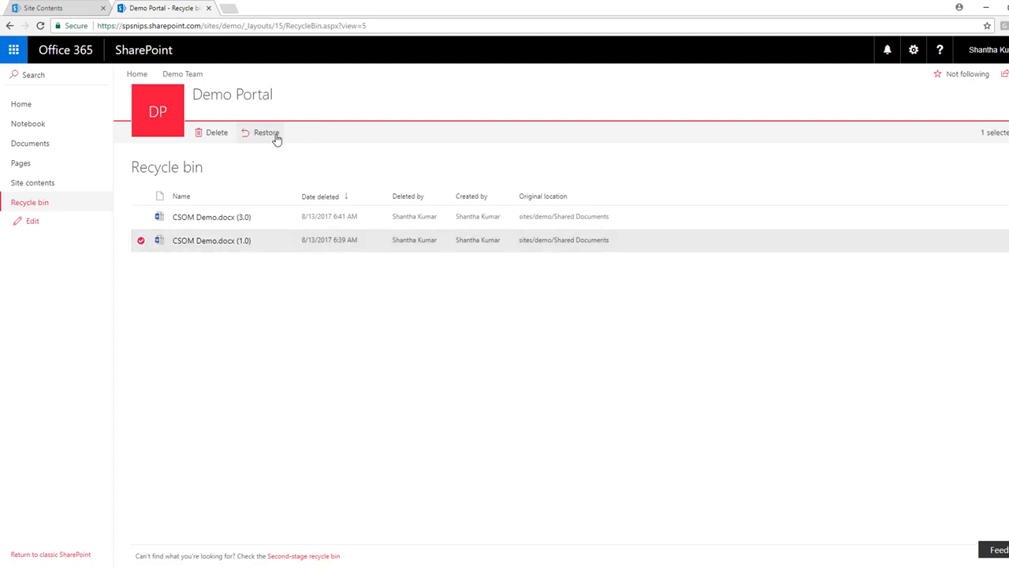
pyautogui.click(266, 131)
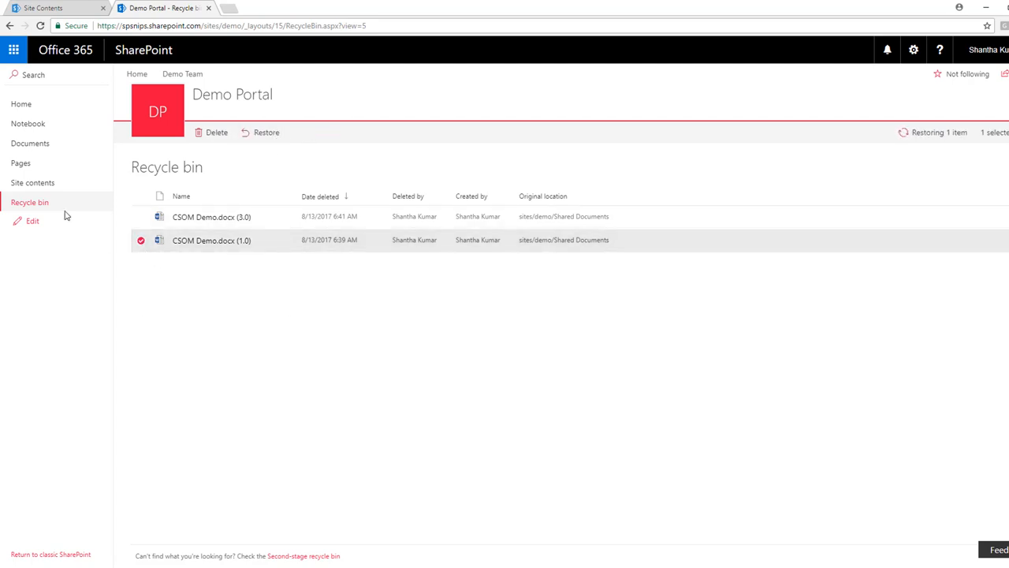
pyautogui.click(266, 132)
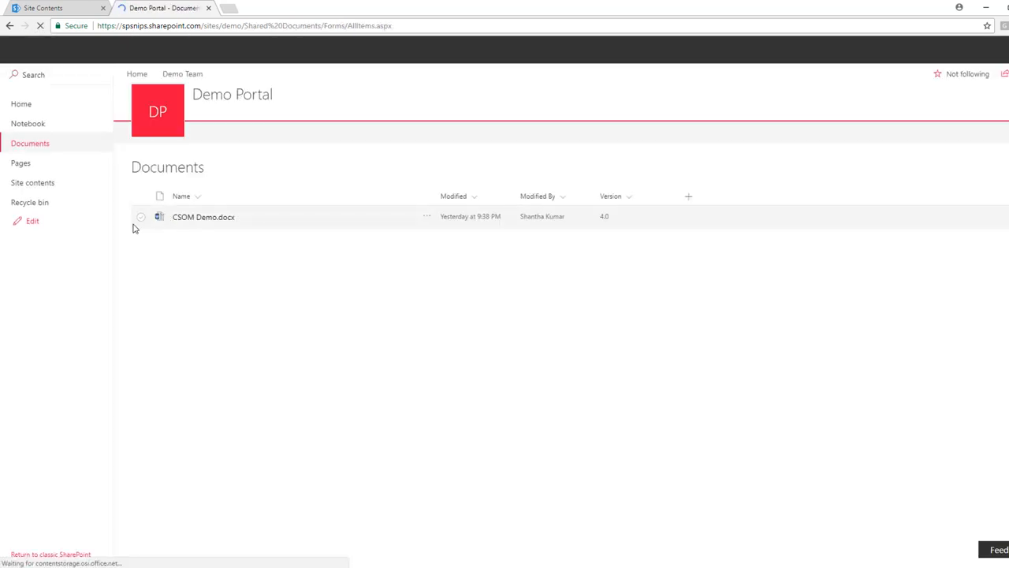
pyautogui.click(141, 216)
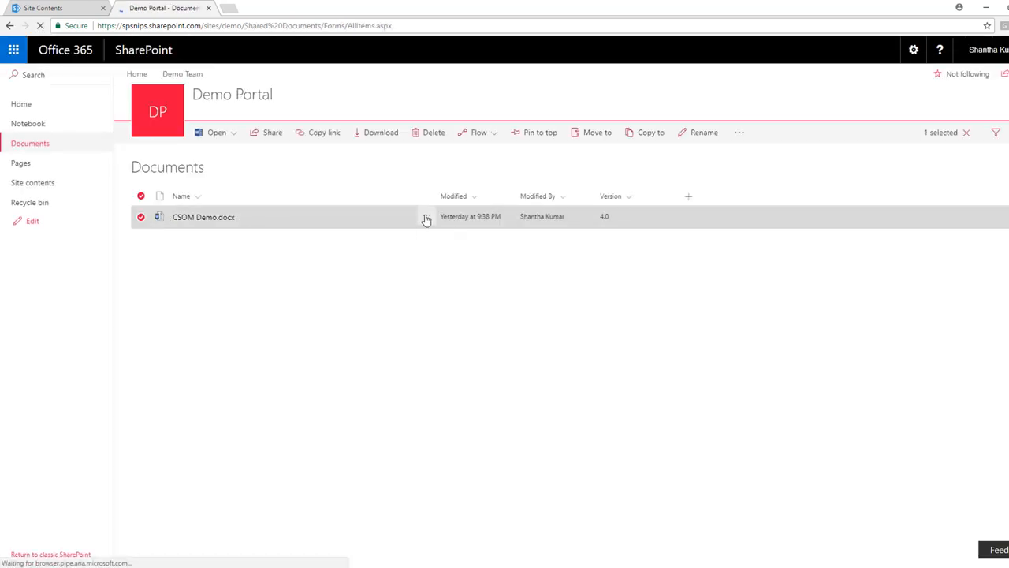